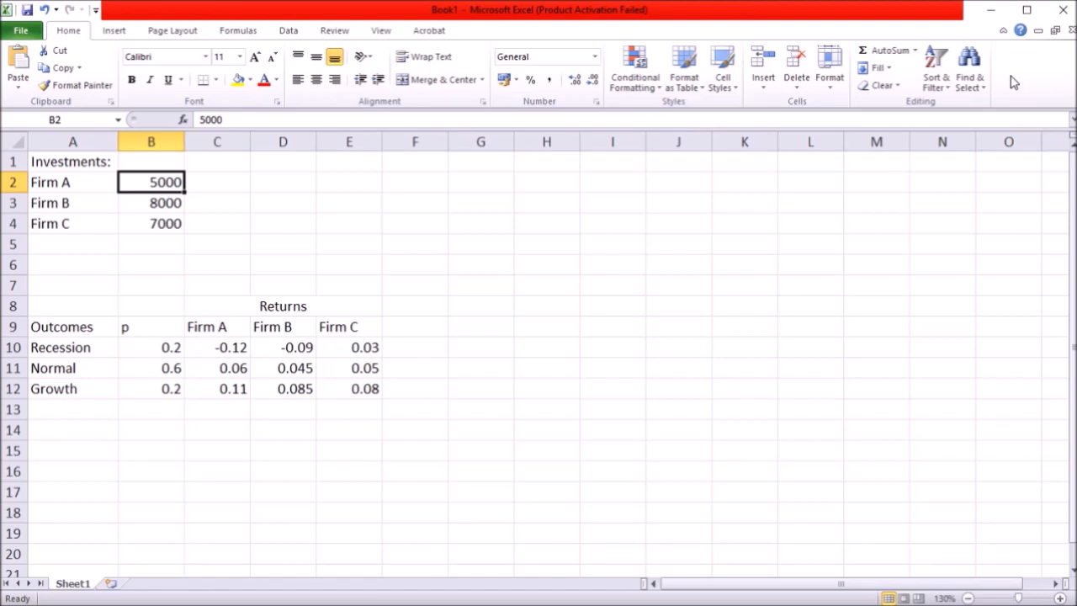
mouse_move(70, 161)
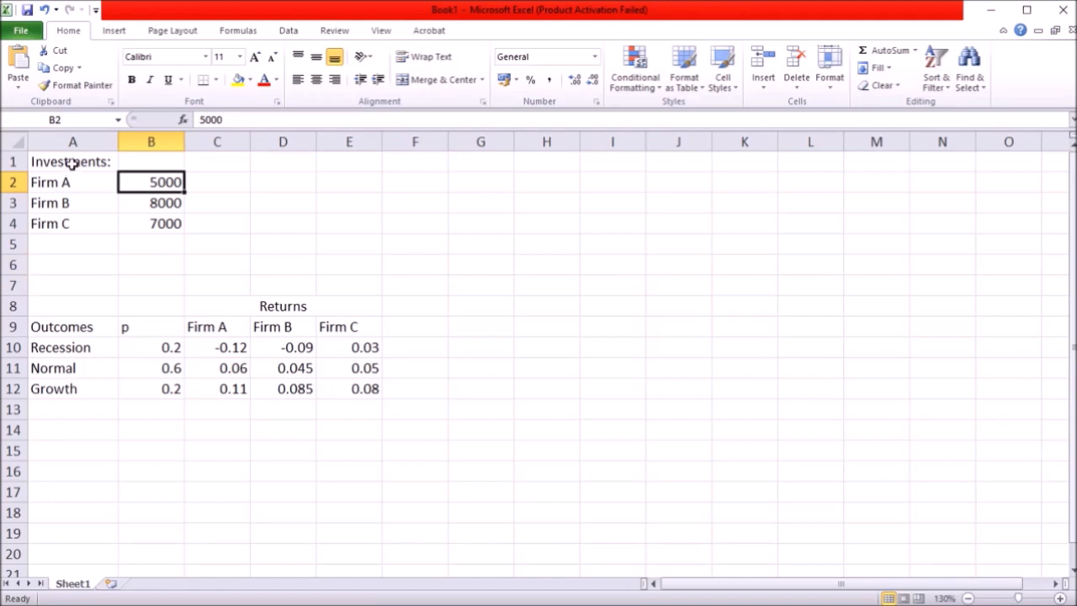
Review the investments table: Firm A 5000, Firm B 8000, Firm C 7000.
left_click_drag(73, 162, 151, 222)
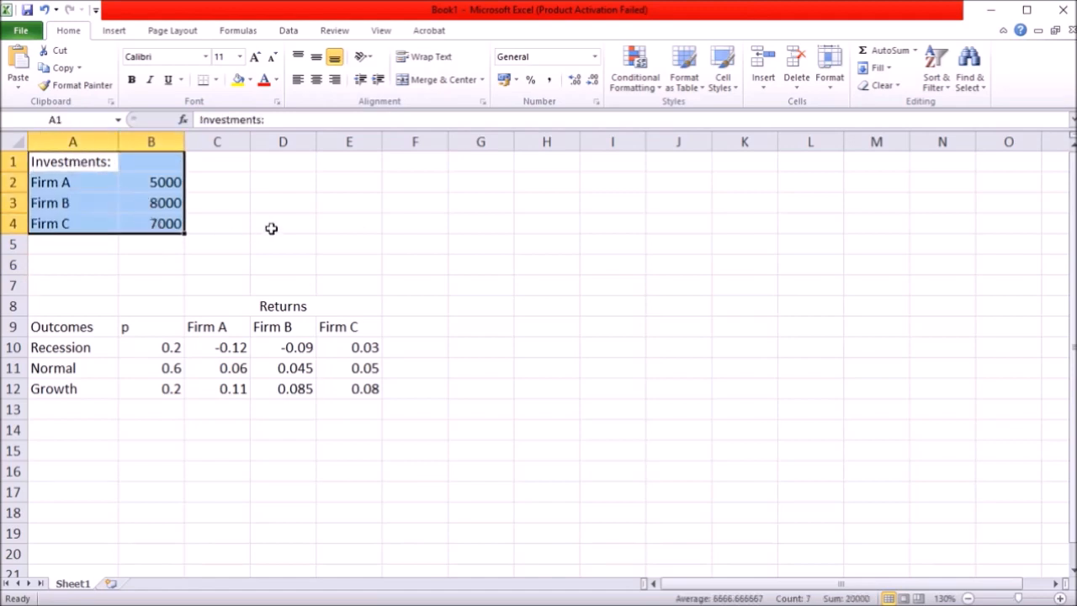
left_click(151, 181)
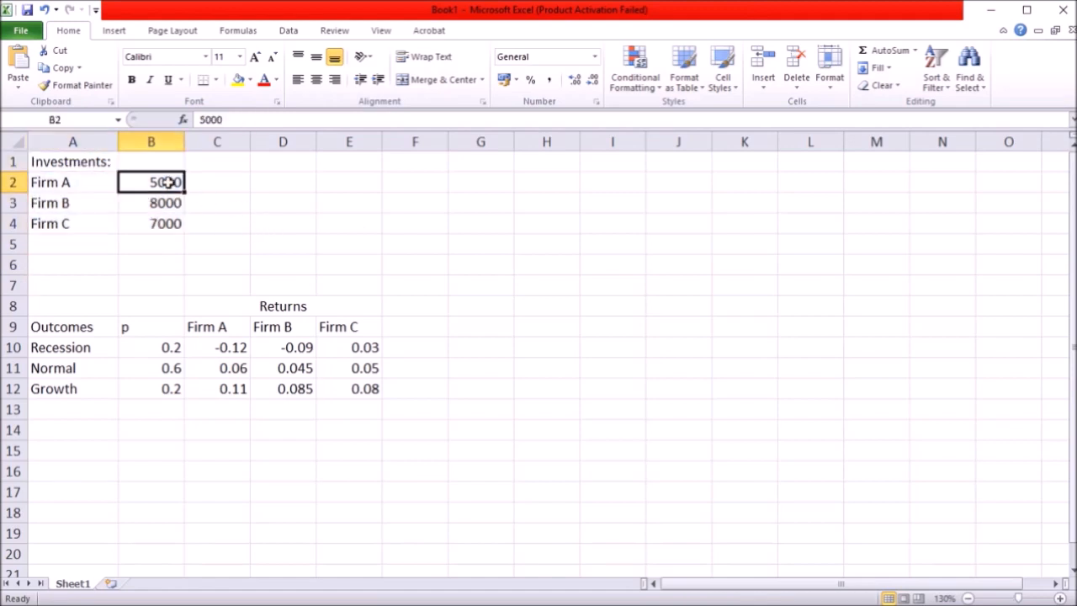
mouse_move(91, 182)
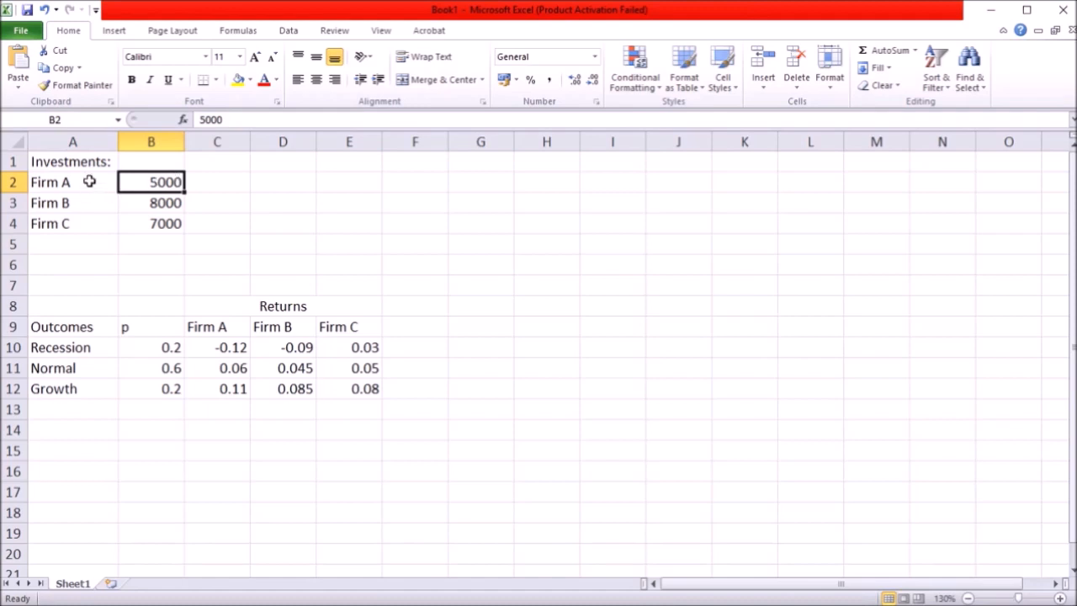
left_click(152, 202)
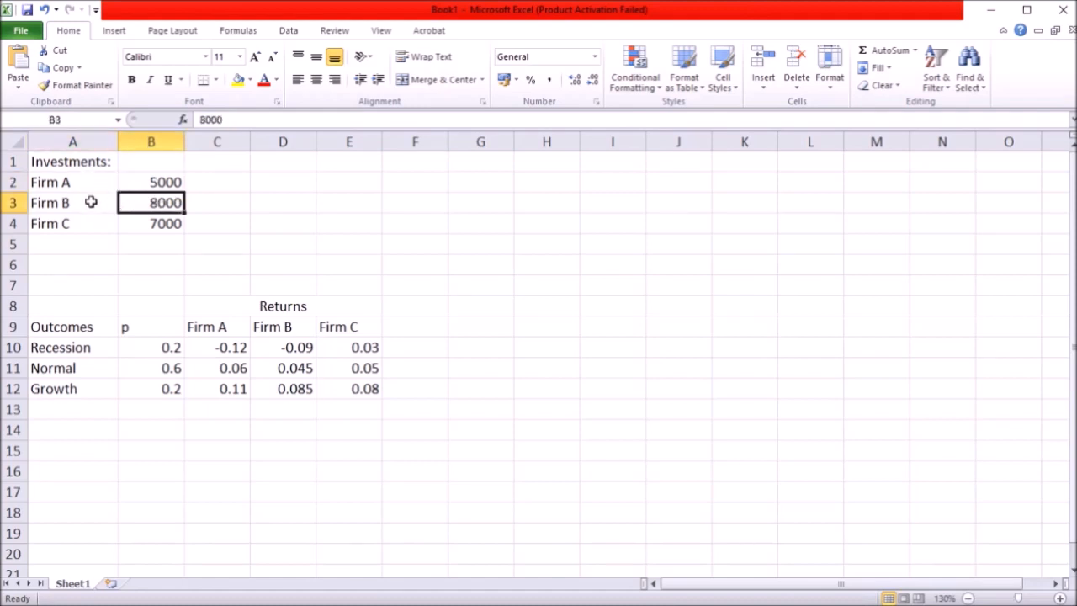
left_click(72, 202)
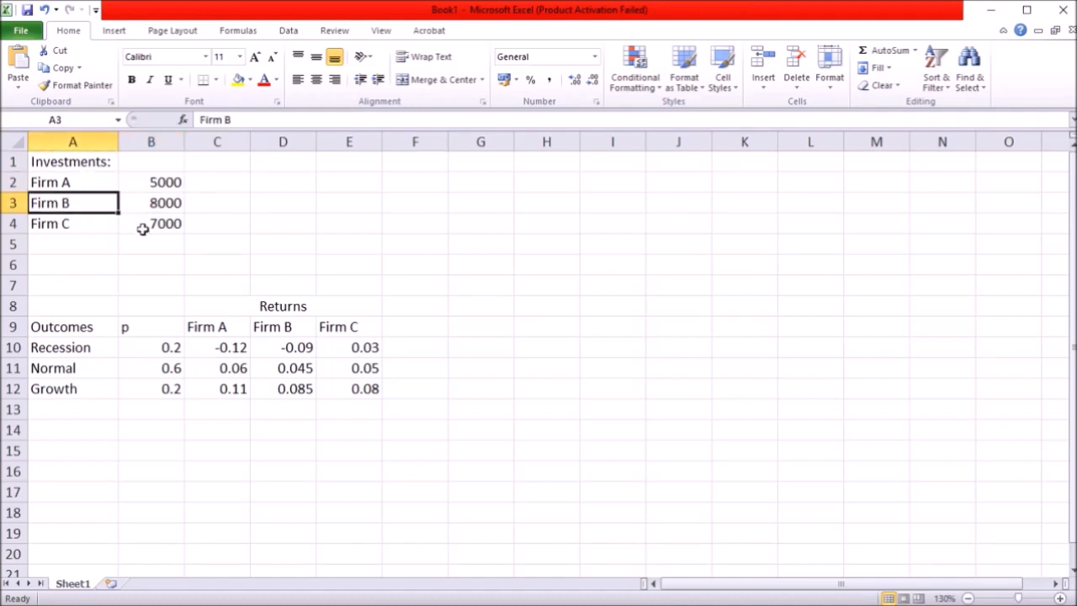
left_click(151, 222)
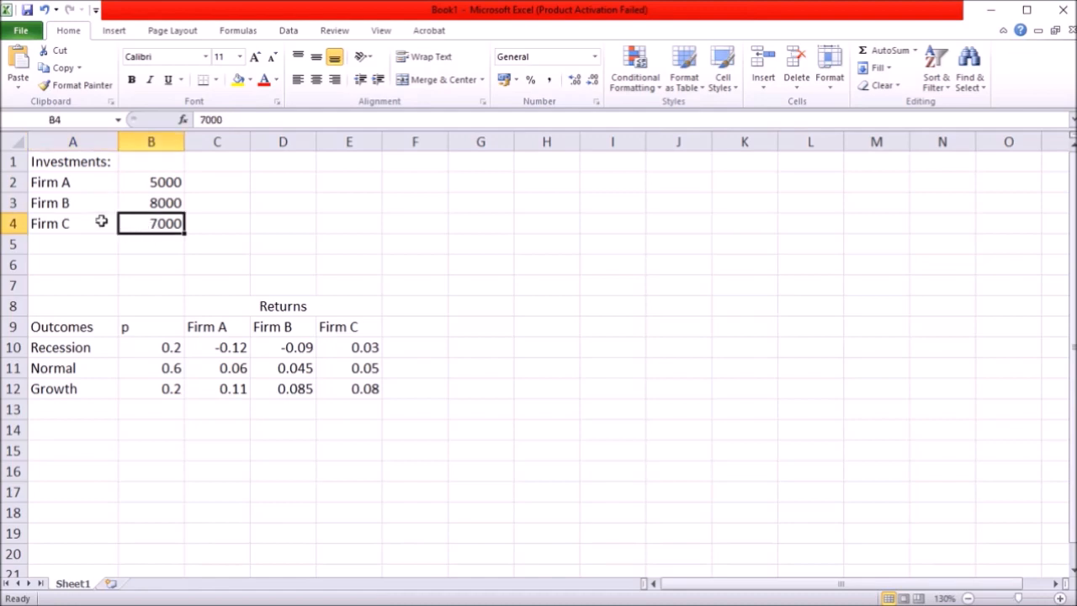
left_click(72, 222)
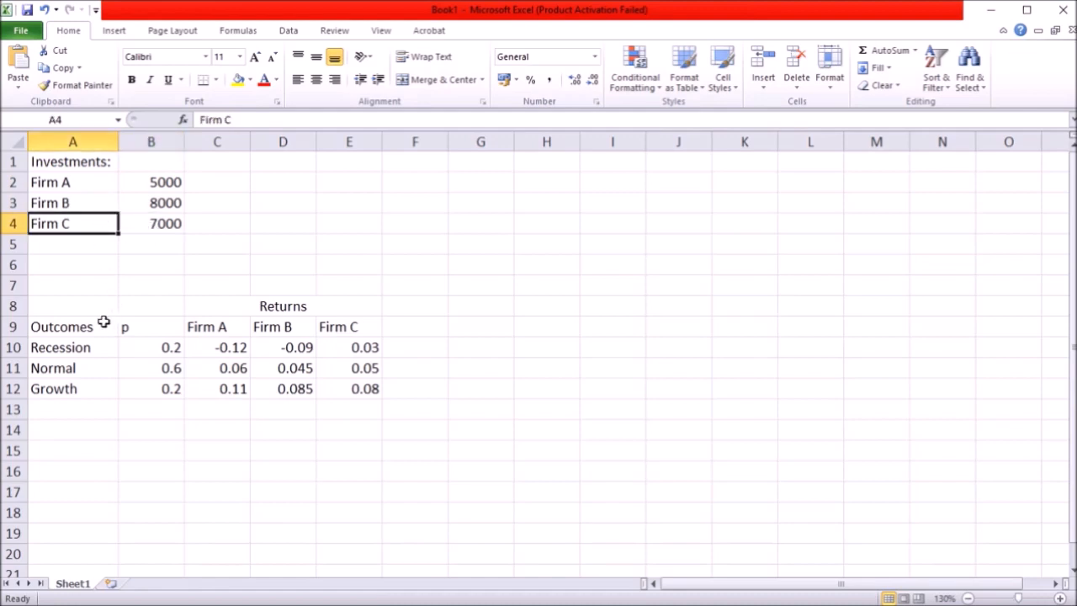
mouse_move(105, 325)
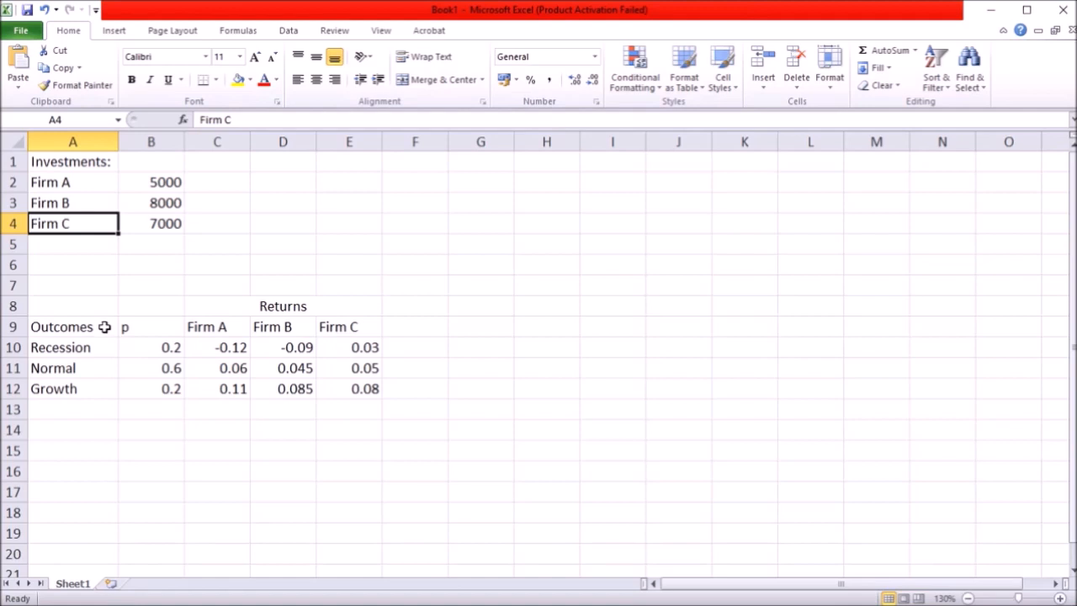
Review the outcomes and returns table, then select C1 for the w weight heading.
left_click_drag(73, 326, 72, 387)
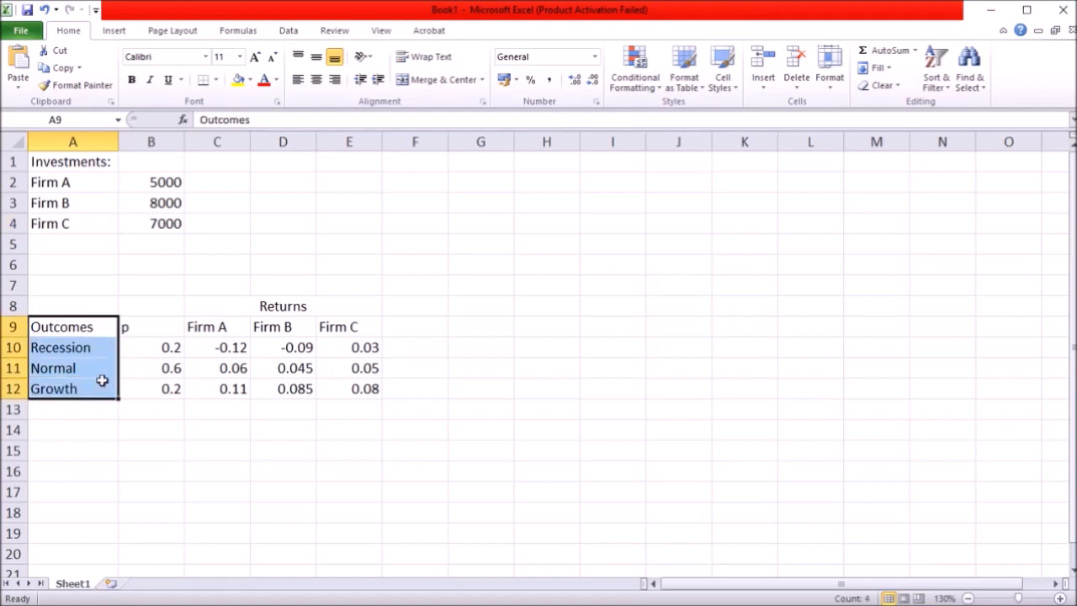
left_click(72, 367)
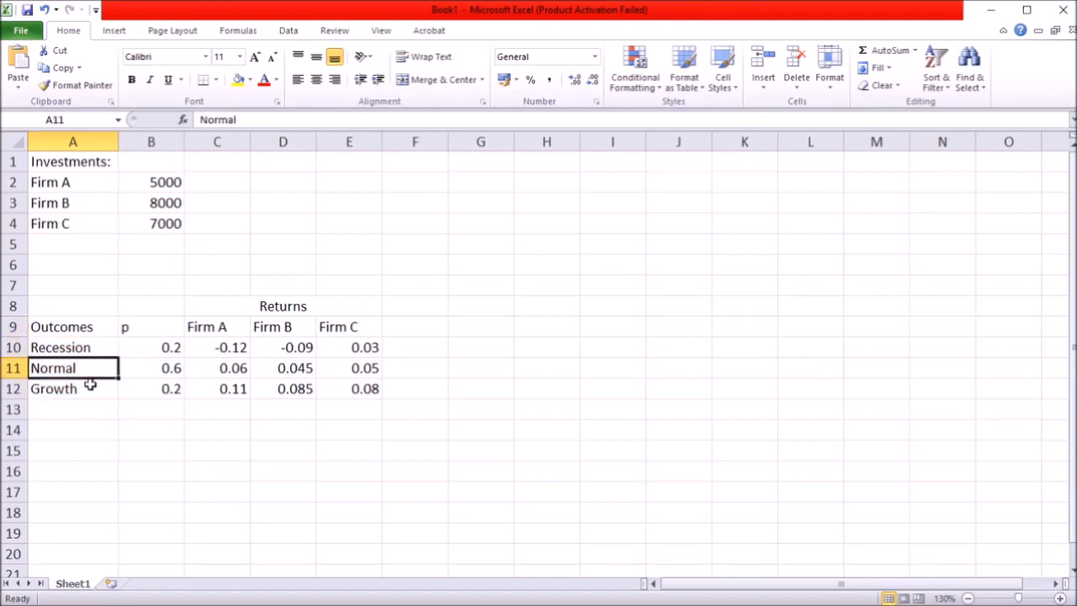
left_click(72, 387)
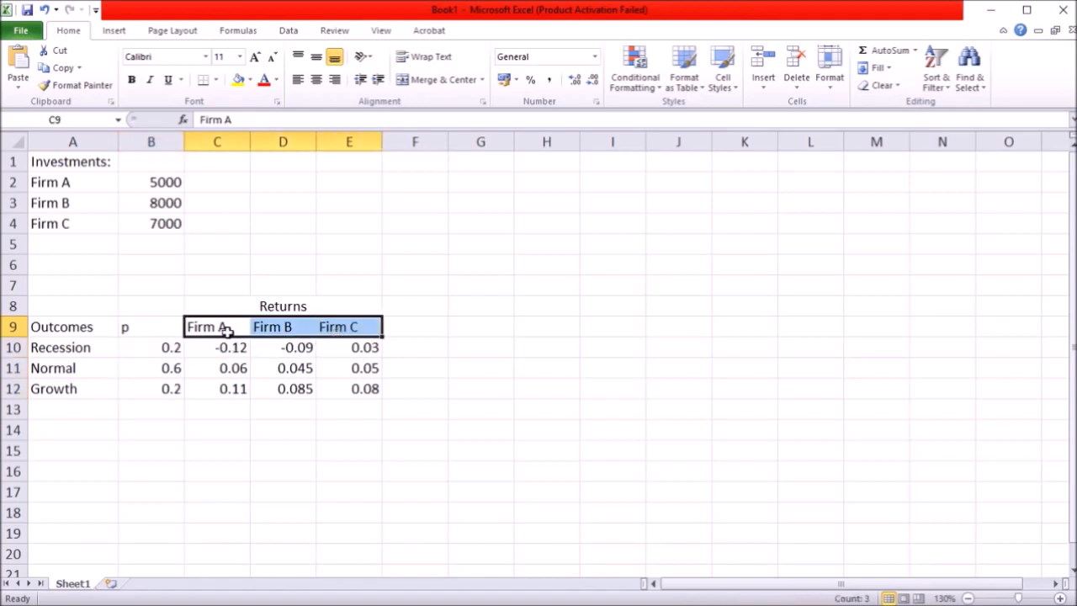
left_click(72, 366)
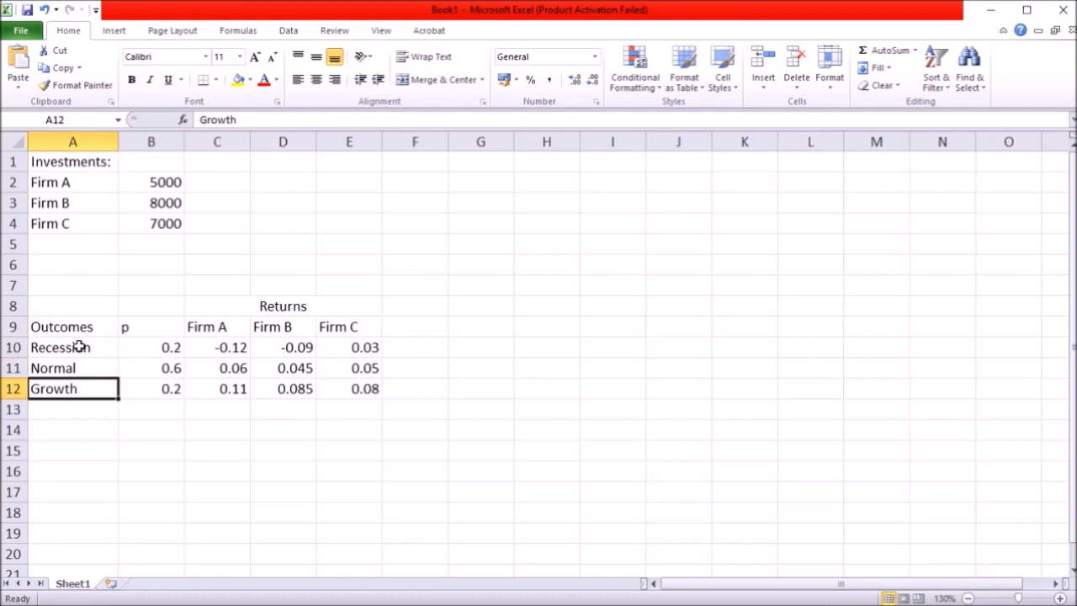
left_click(73, 346)
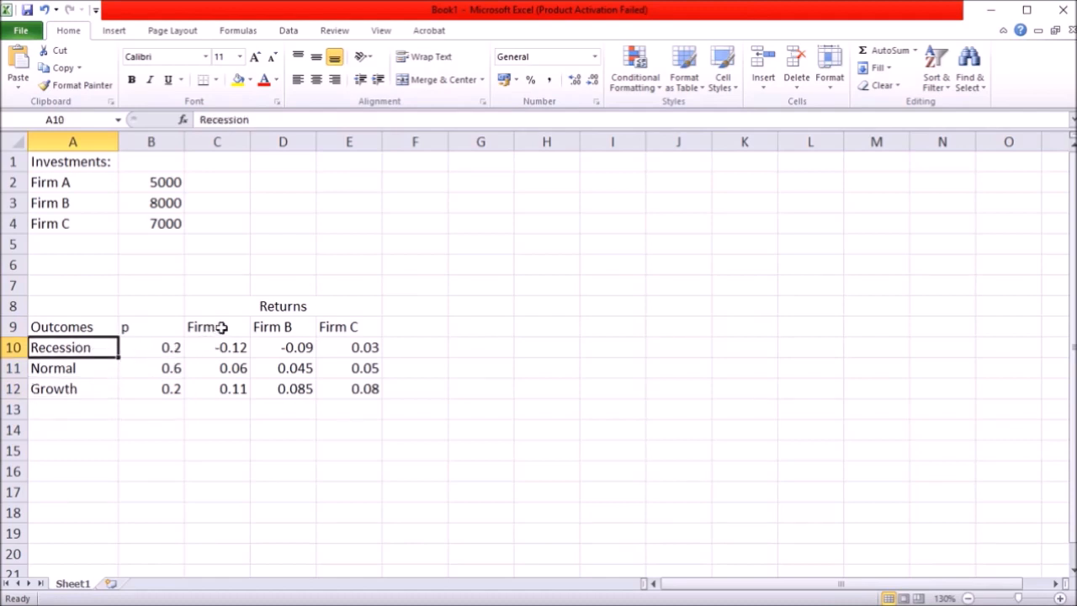
left_click(217, 346)
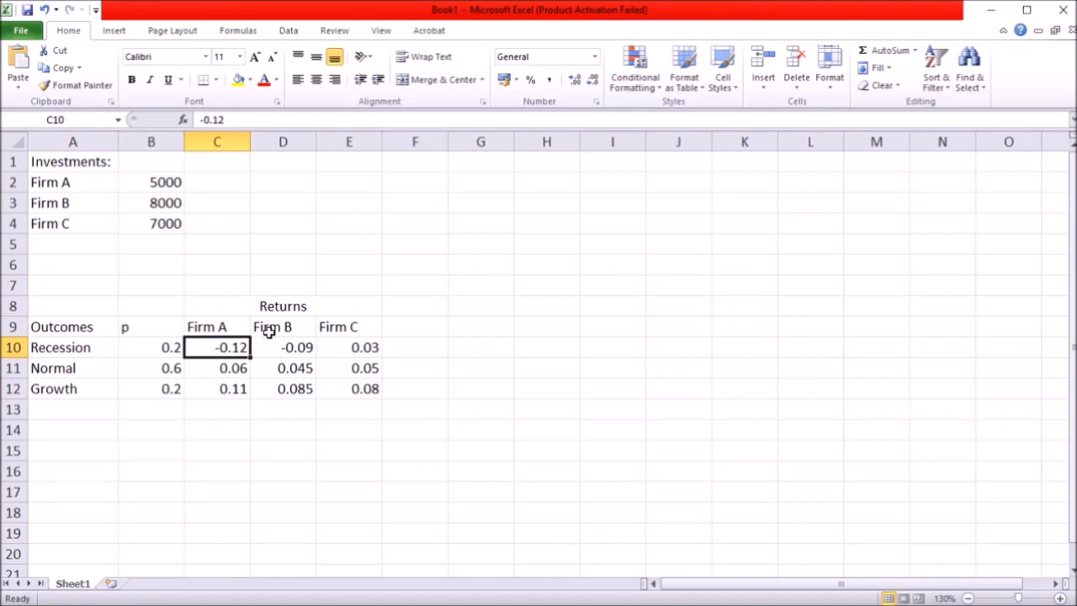
left_click(283, 346)
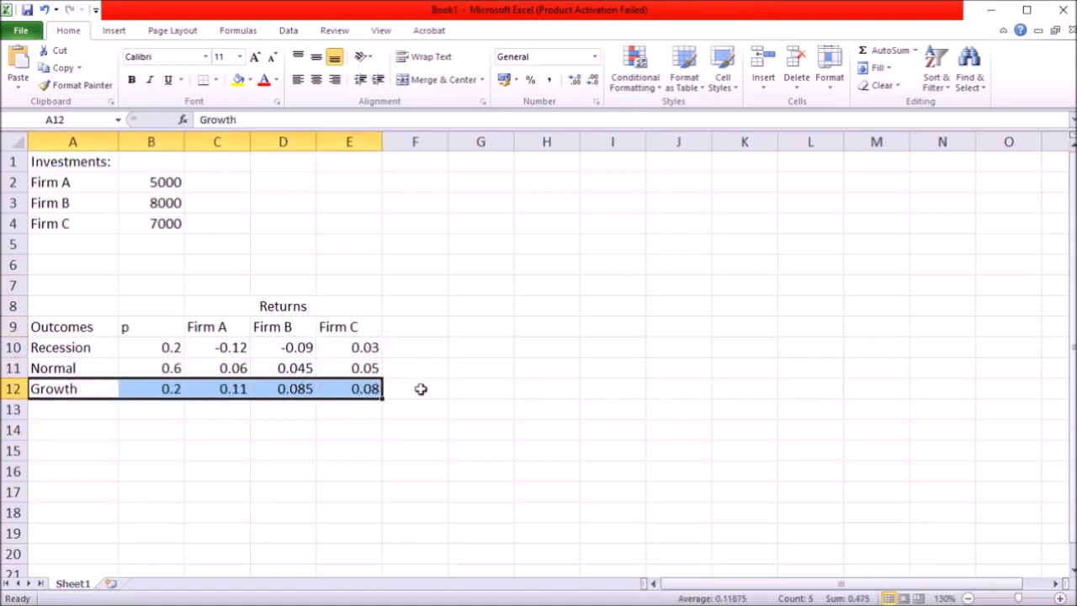
left_click(414, 409)
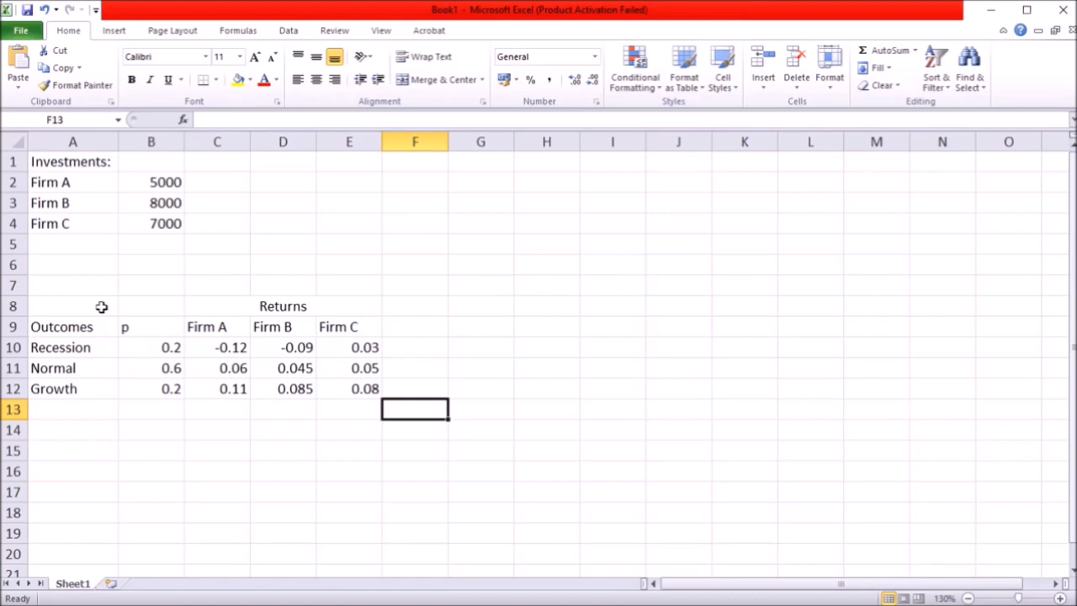
left_click(217, 162)
type("w")
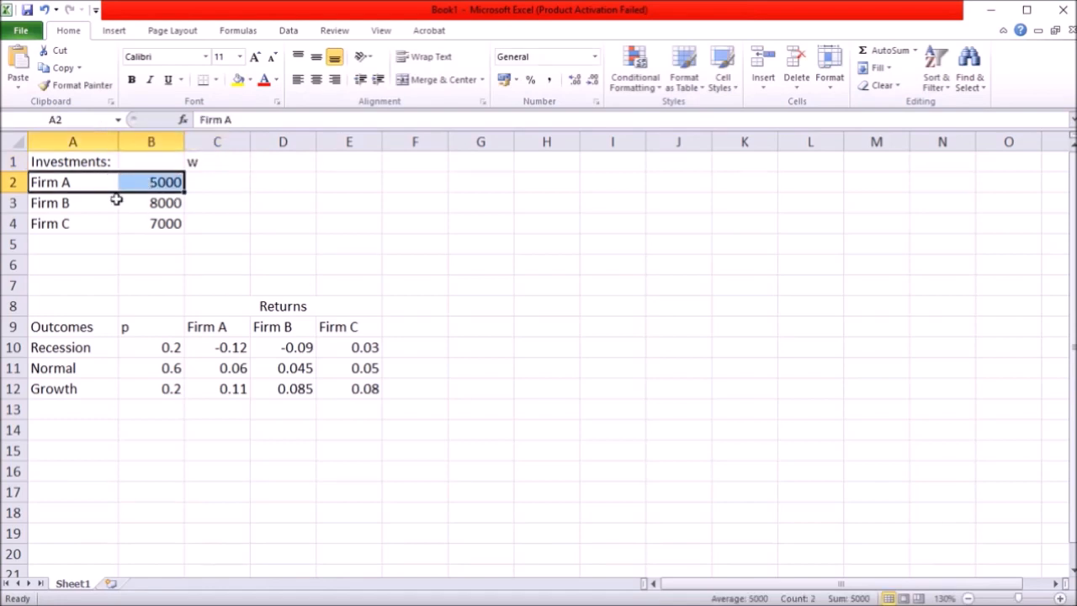
Enter total investment 20000 in B5 and weight formula =B2/$B$5 giving 0.25, 0.4, 0.35.
left_click(152, 244)
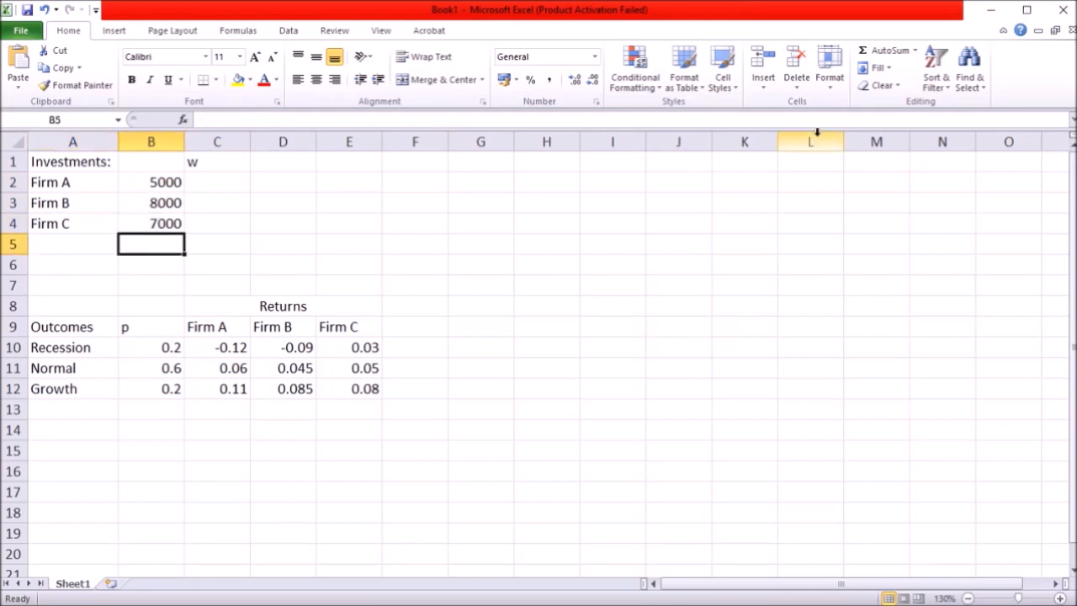
type("20000")
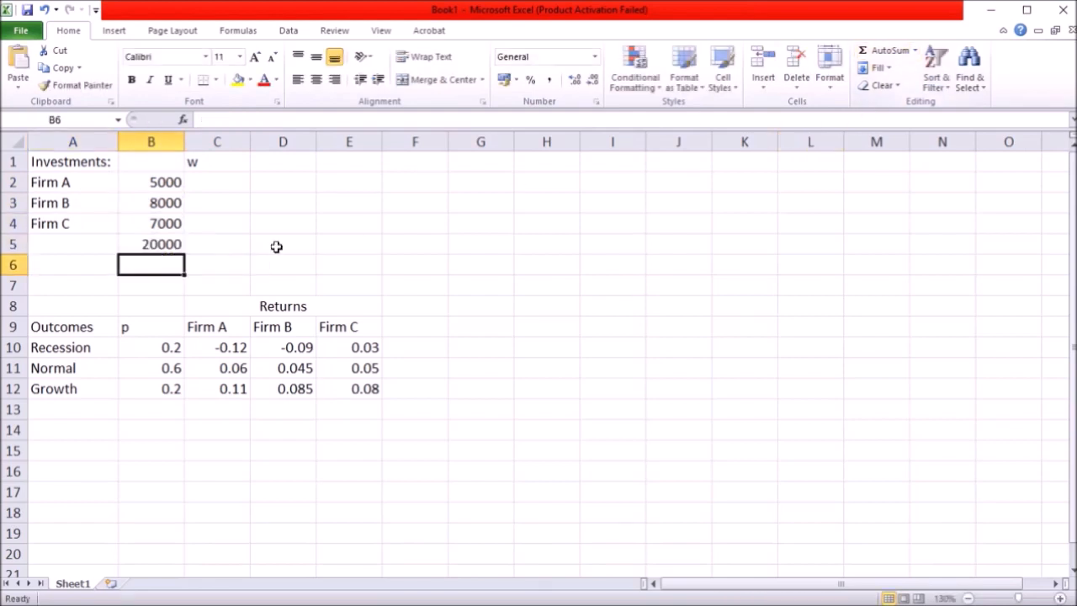
left_click(217, 182)
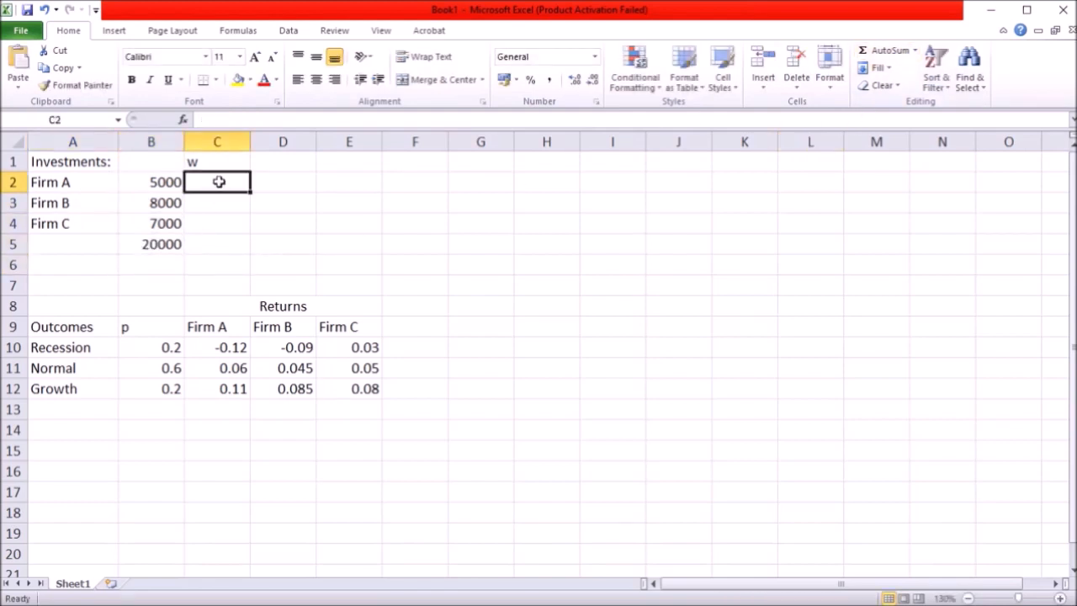
type("=B2/$B$5")
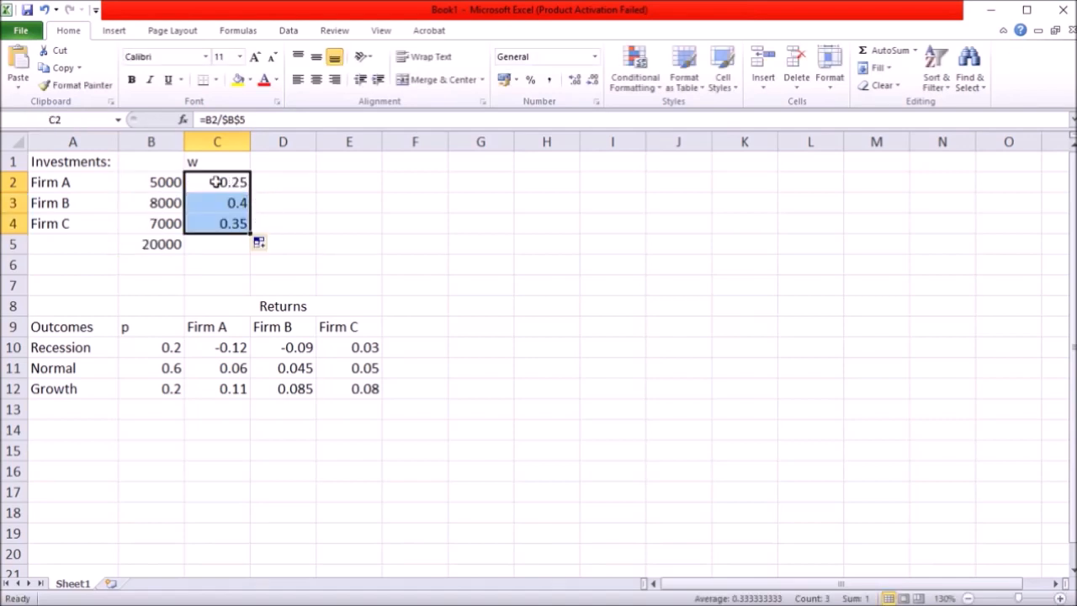
left_click(217, 202)
type("w")
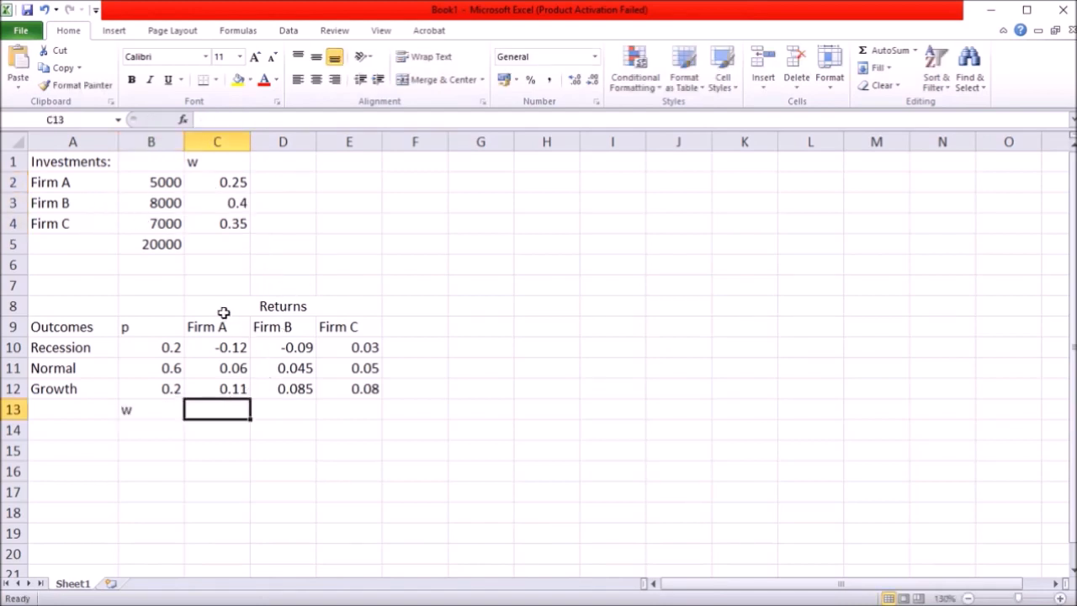
Place the weights 0.25, 0.4 and 0.35 in a w row under the returns table.
left_click_drag(217, 326, 217, 411)
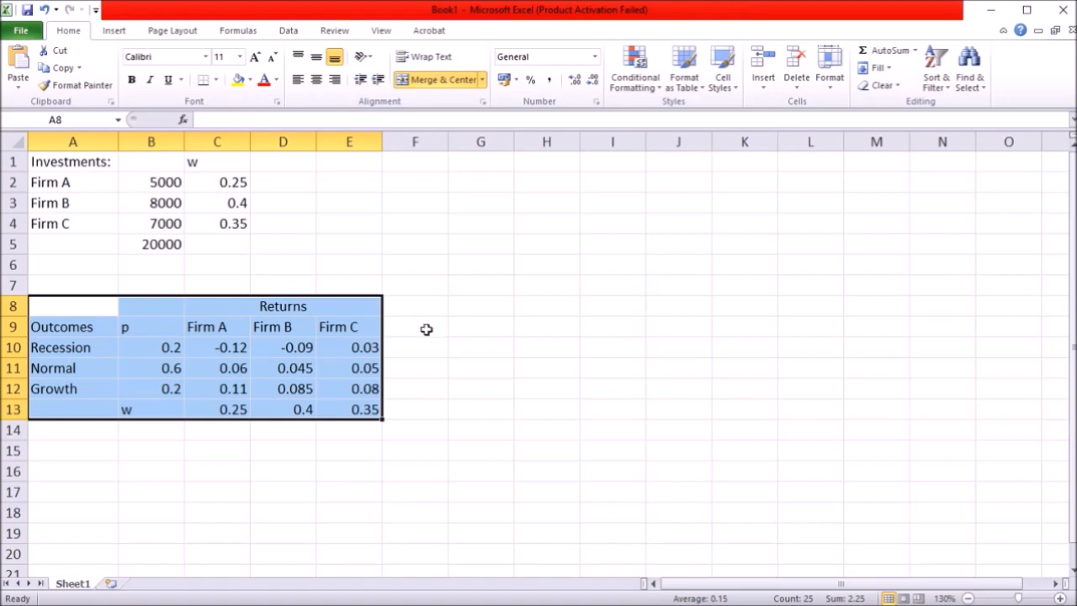
Check the cells around the returns table and Firm A's weight and recession return.
left_click(414, 346)
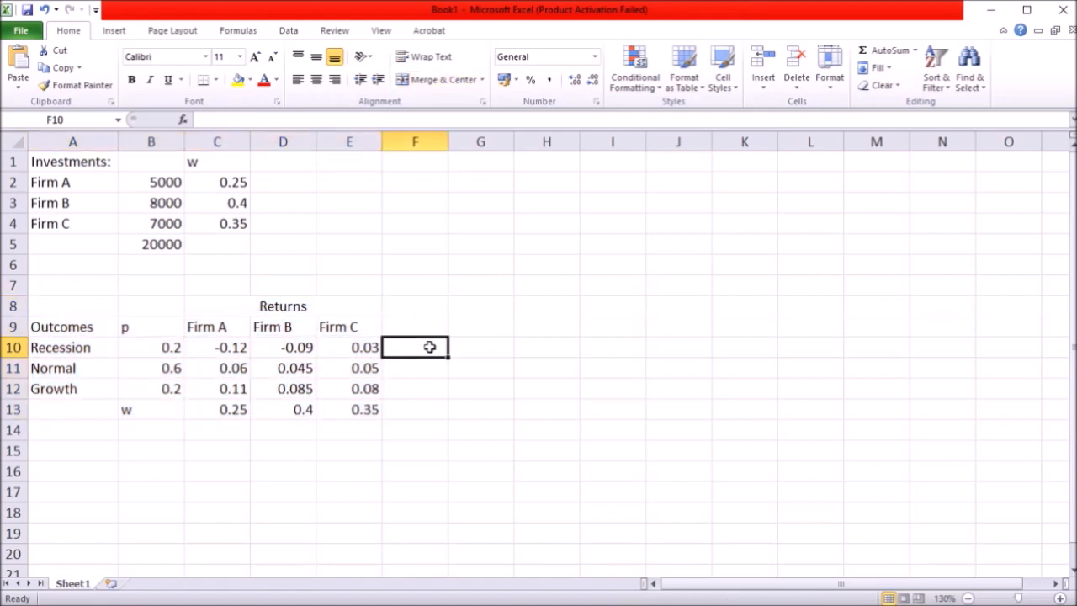
mouse_move(84, 347)
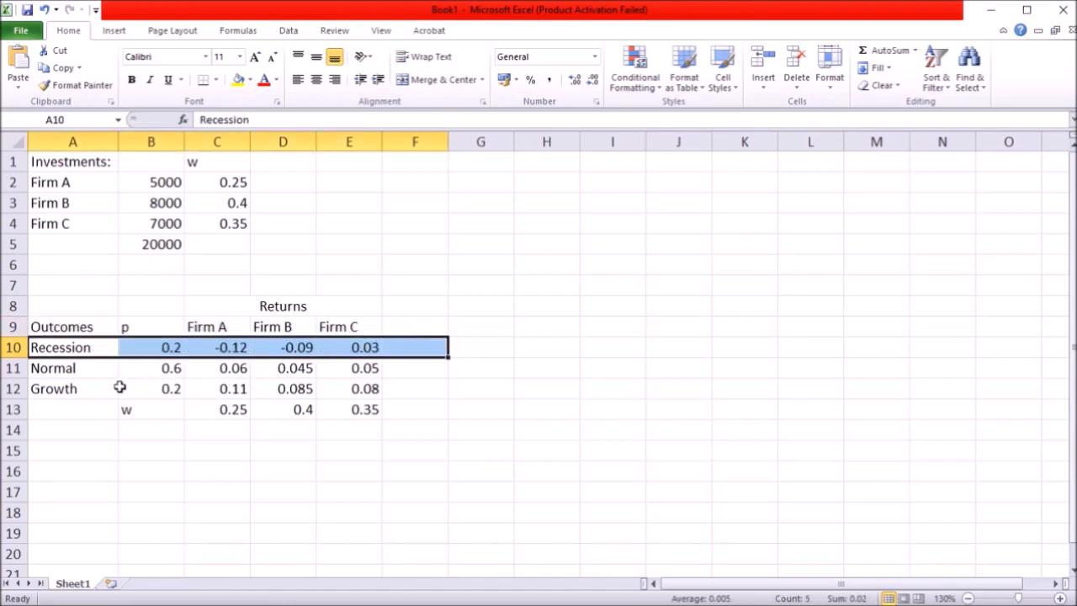
left_click(71, 386)
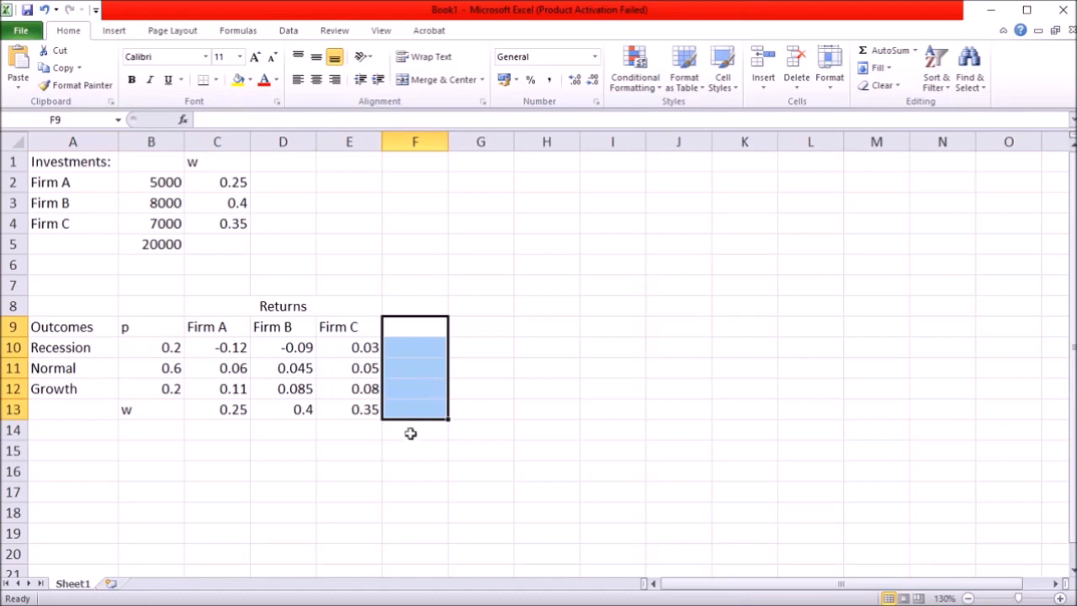
mouse_move(172, 373)
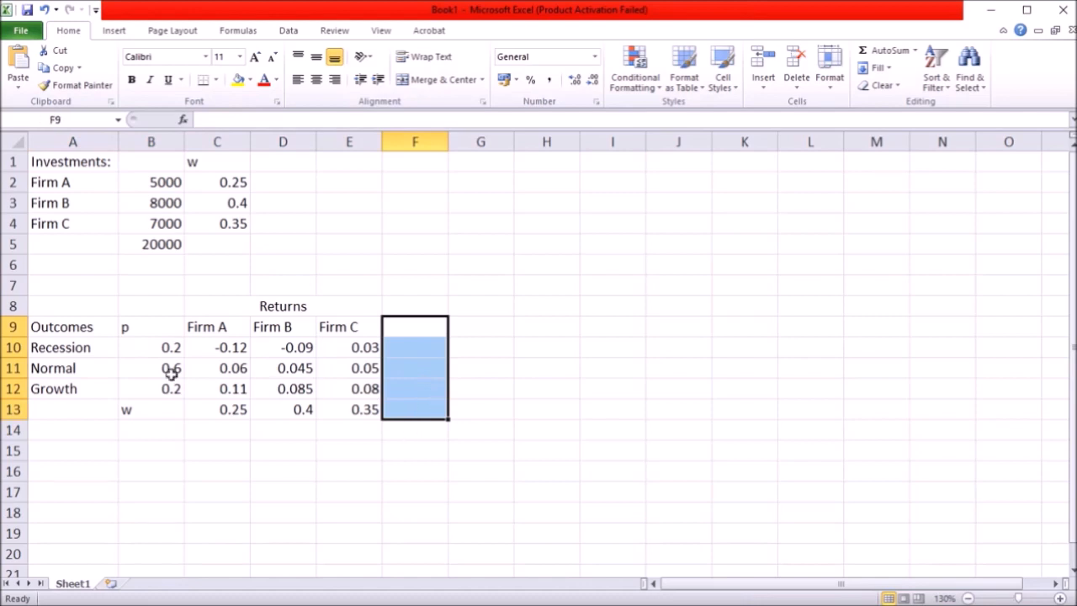
left_click(72, 346)
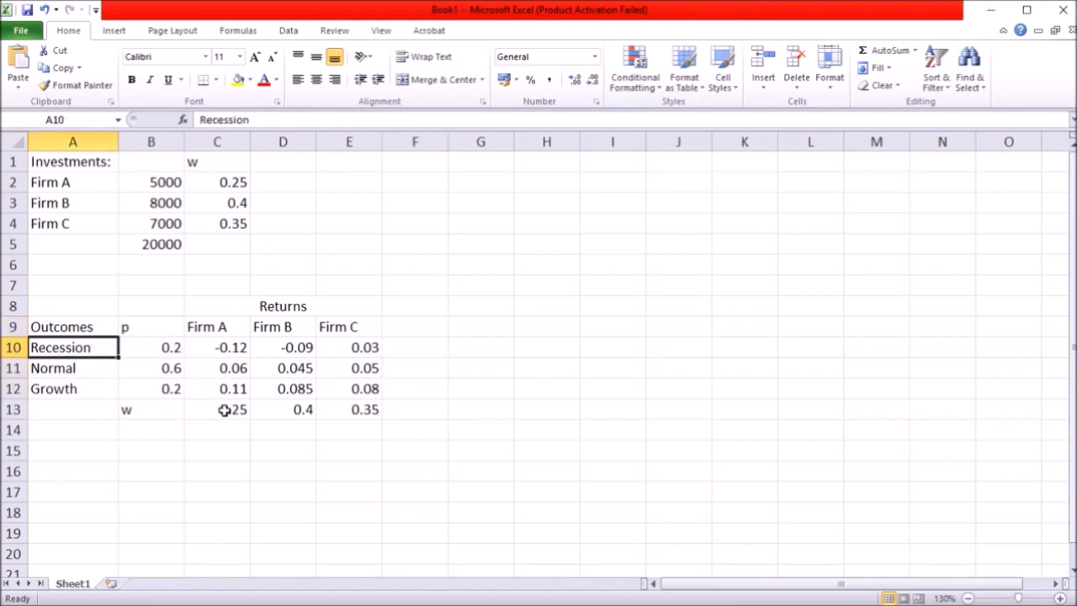
left_click(217, 411)
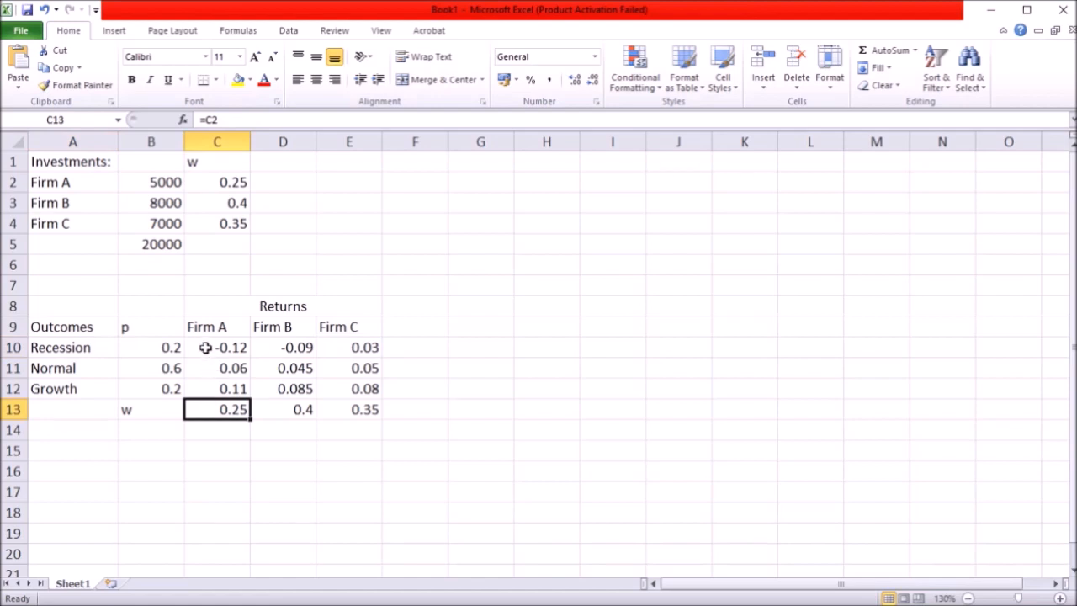
left_click(217, 347)
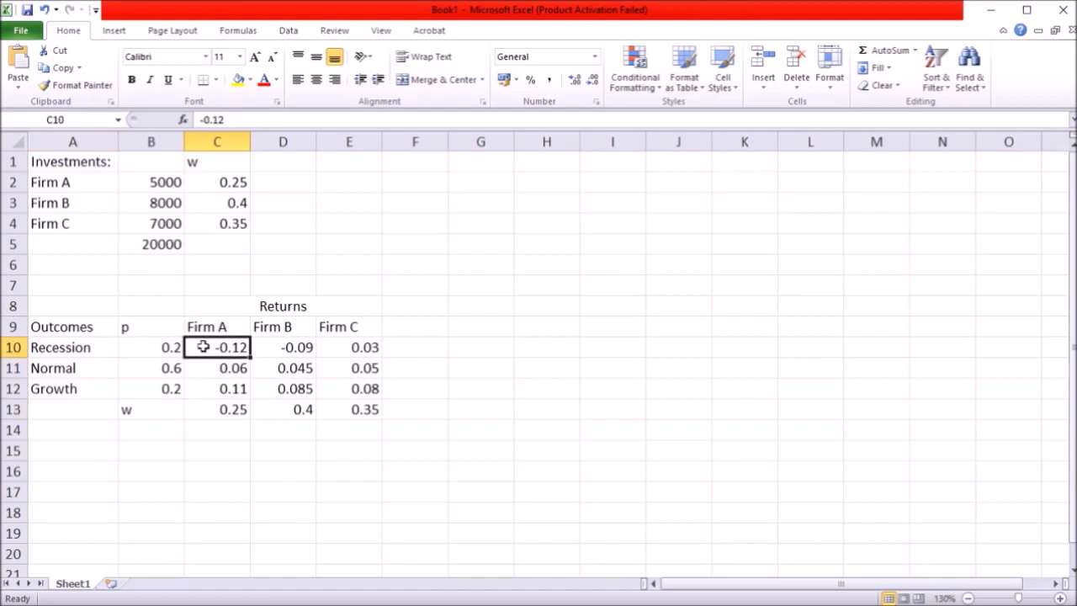
Check Firm B's and Firm C's linked weights against their recession returns.
left_click(282, 409)
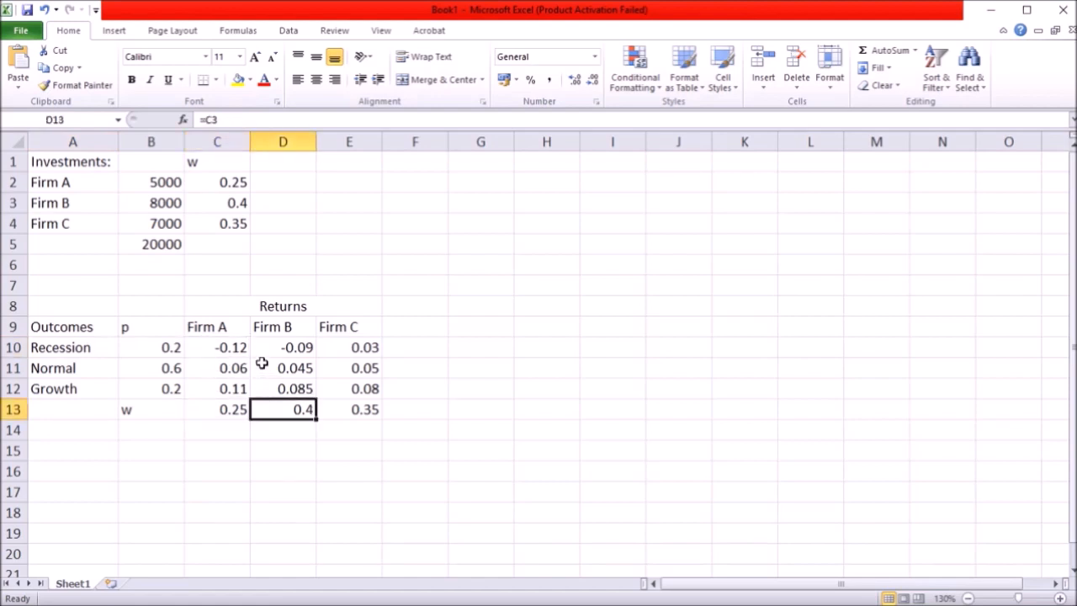
left_click(283, 346)
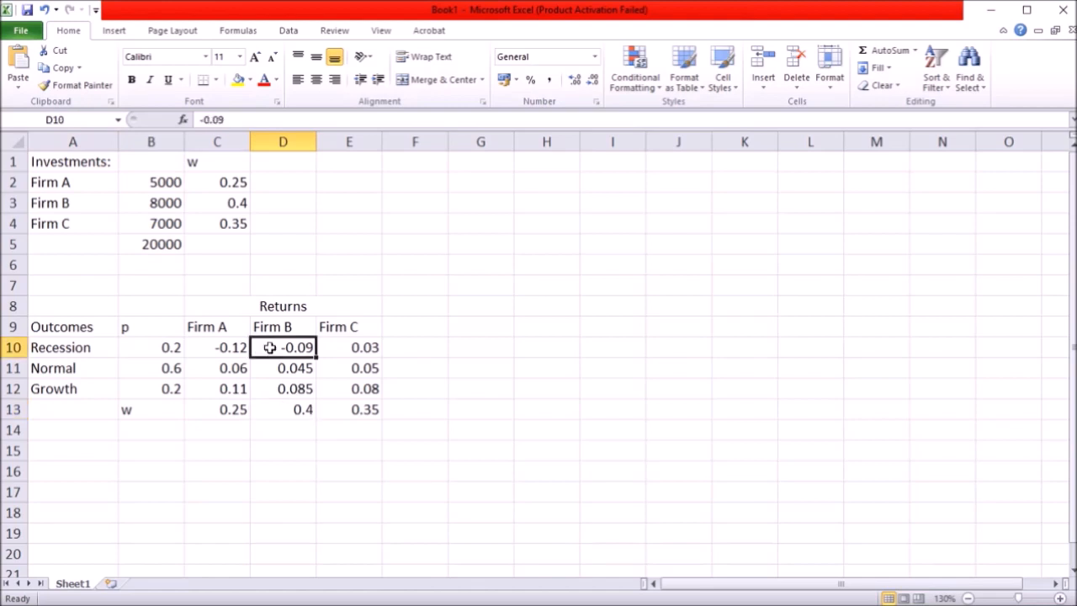
left_click(348, 410)
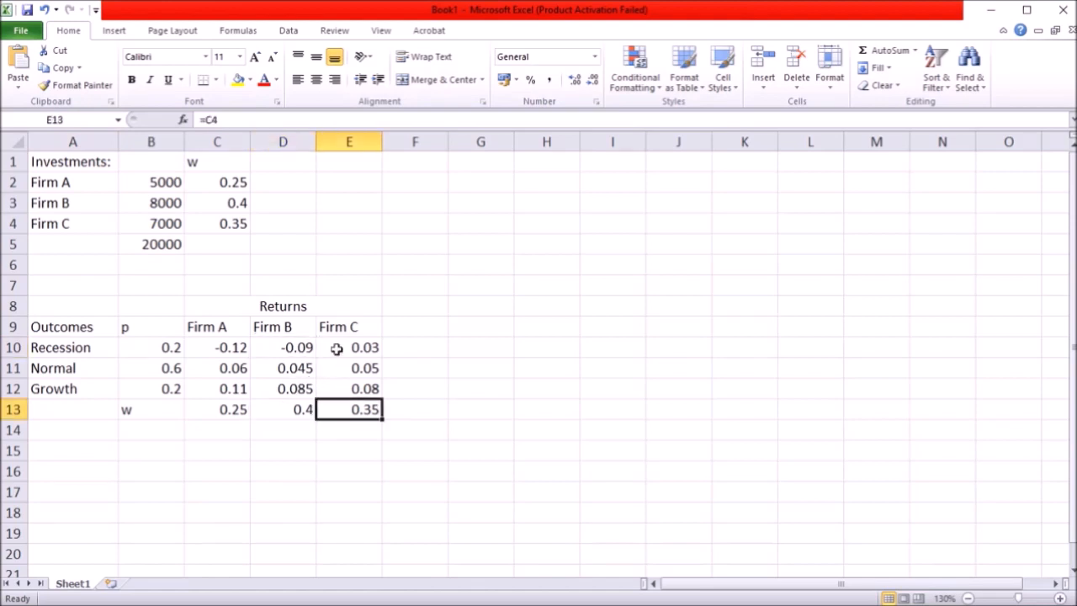
left_click(348, 346)
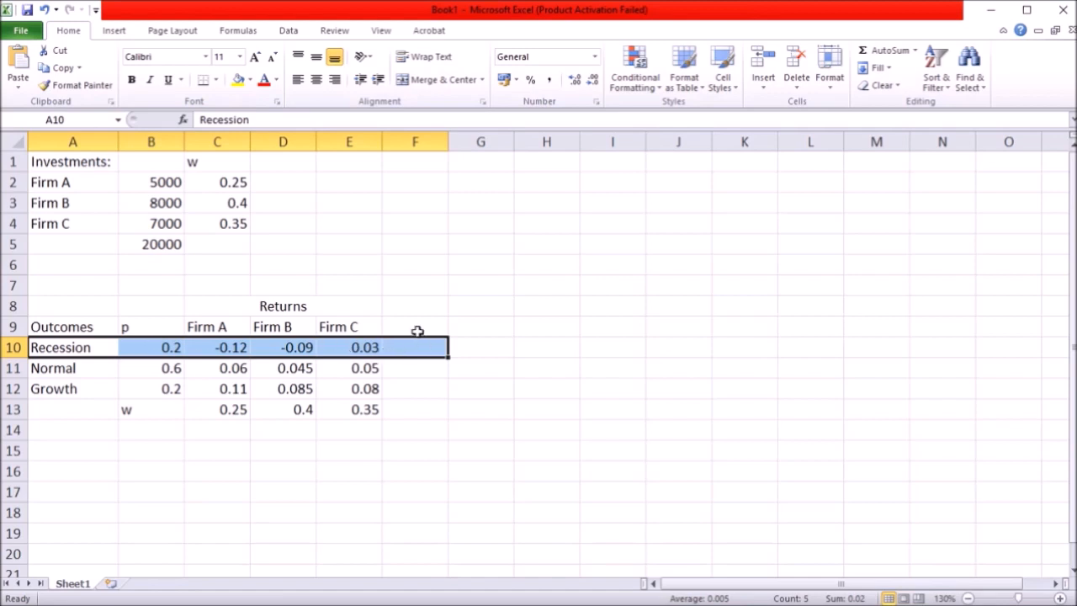
Build Recession's return by outcome as =C10*$C$13+D10*$D$13+E10*$E$13 giving -0.0555.
left_click(414, 327)
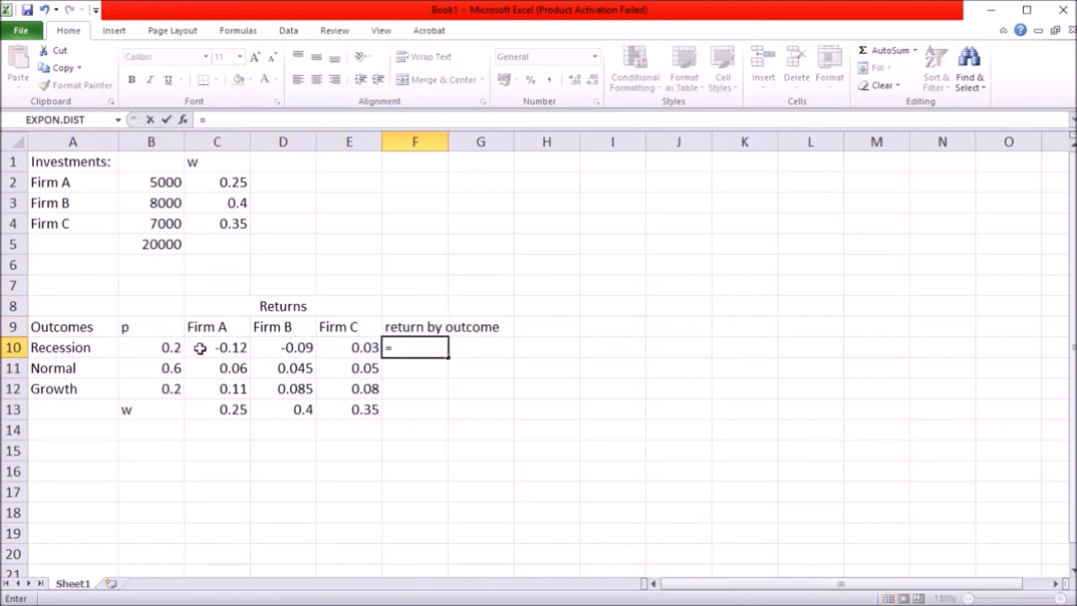
left_click(217, 346)
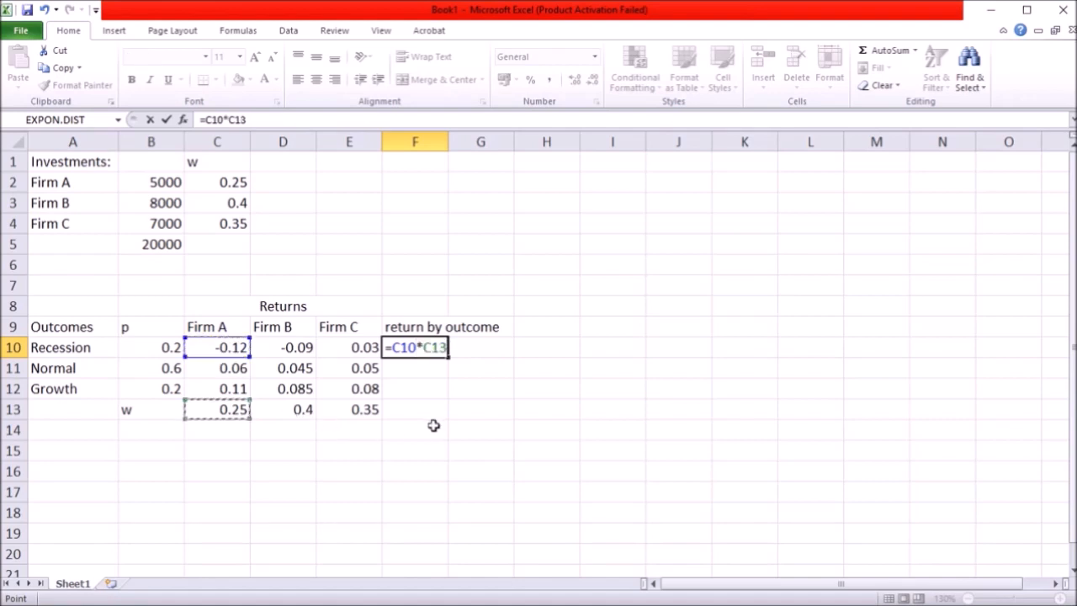
type("+")
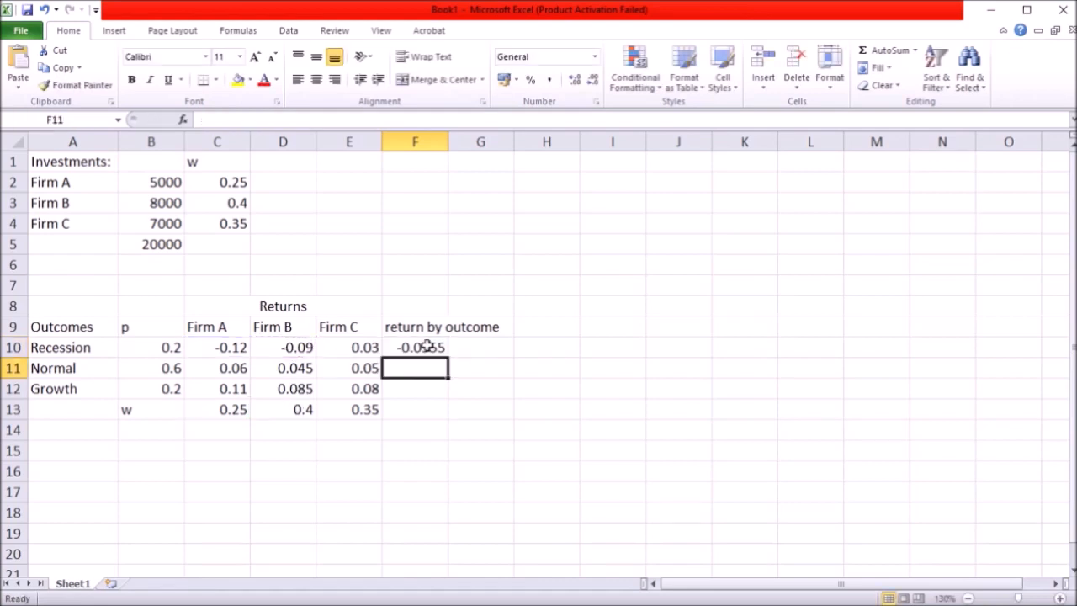
left_click(73, 347)
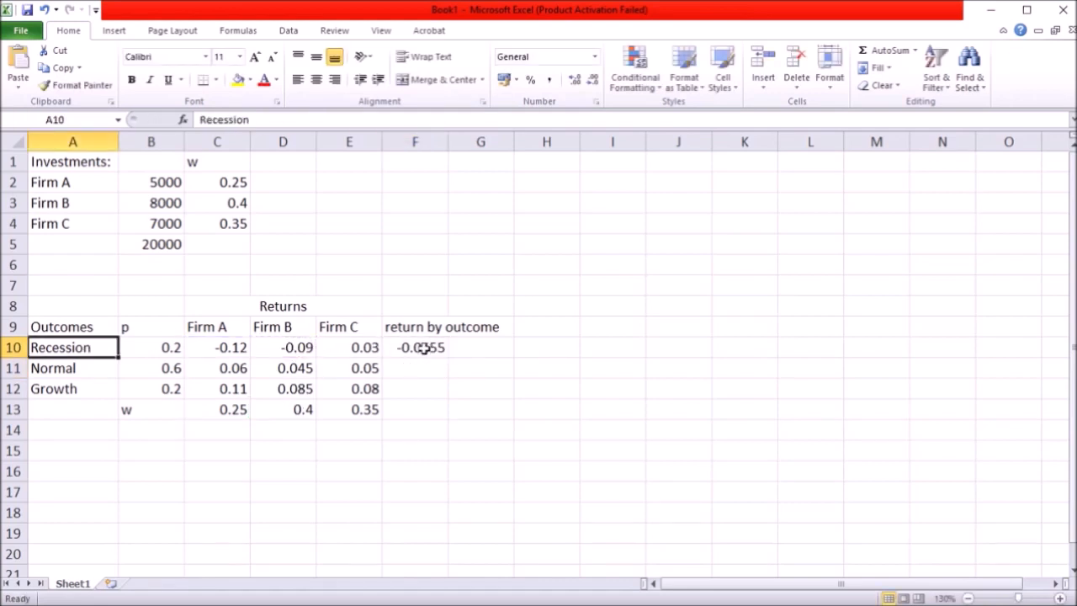
left_click(414, 346)
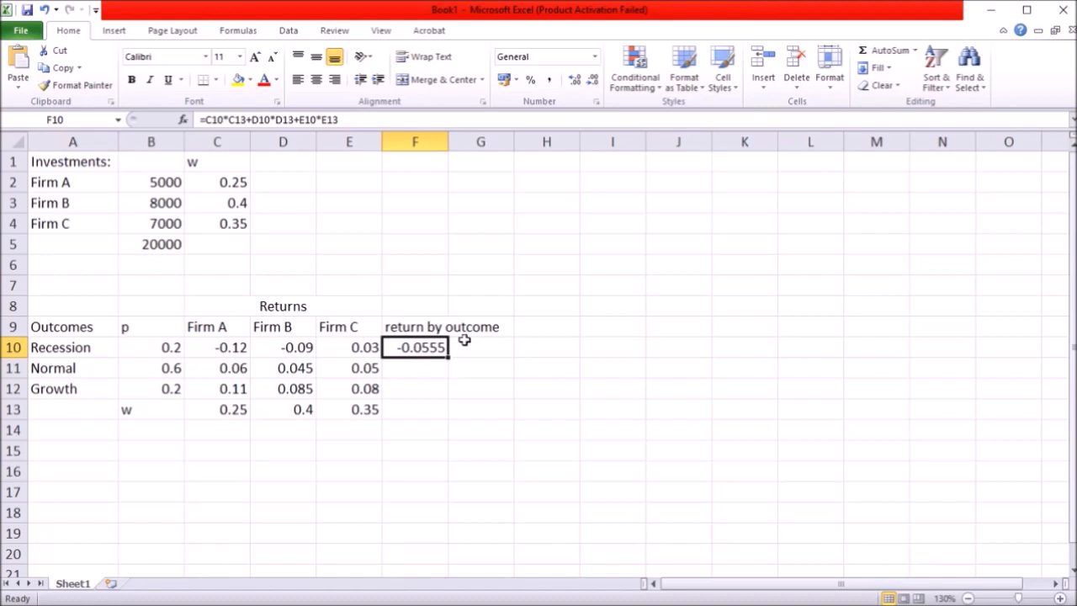
mouse_move(431, 346)
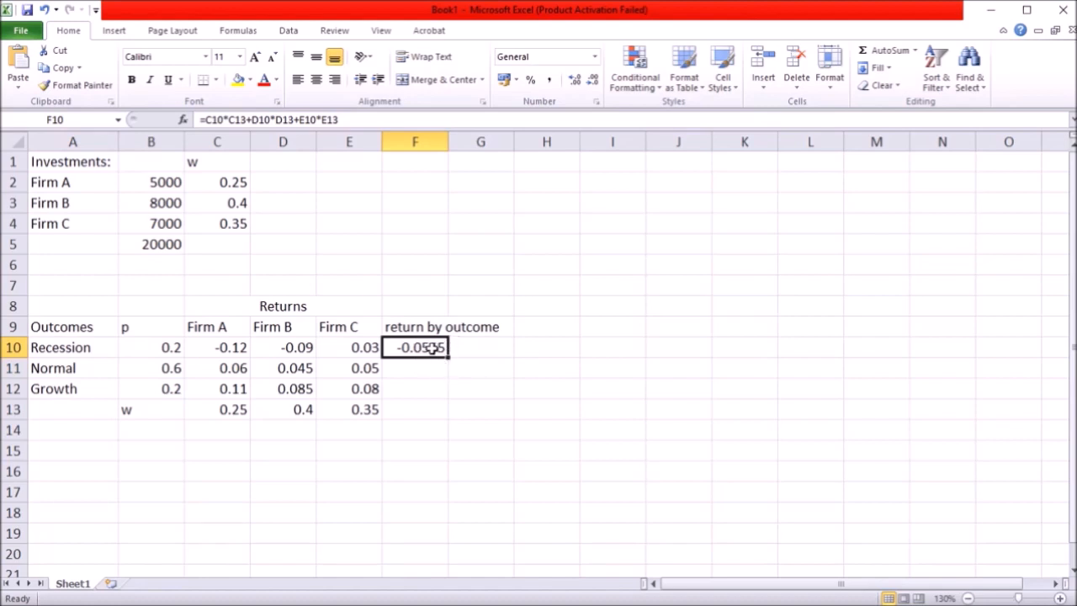
left_click_drag(72, 367, 72, 389)
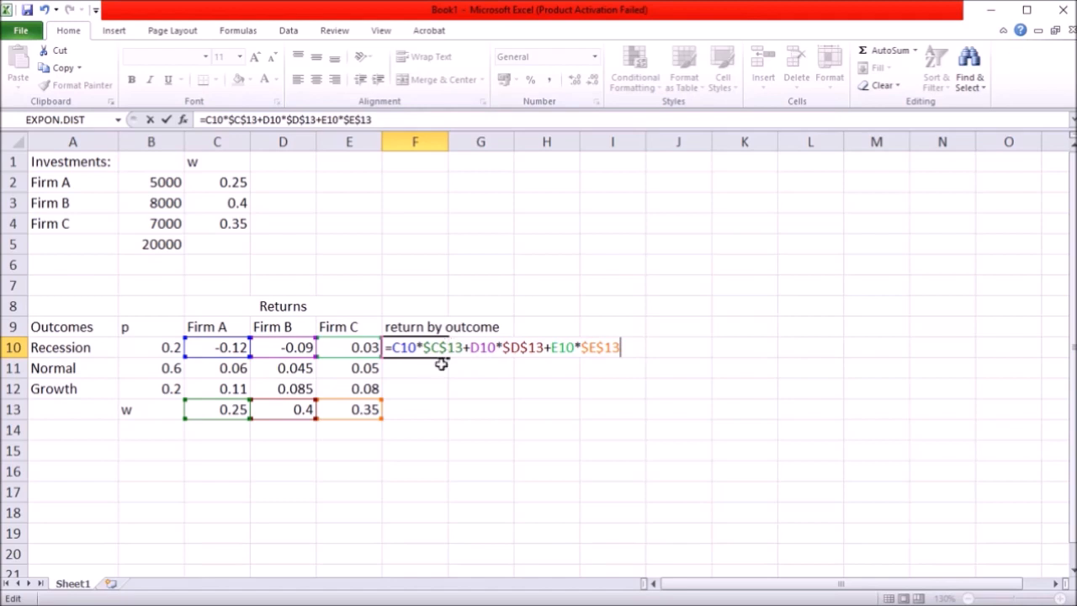
mouse_move(424, 414)
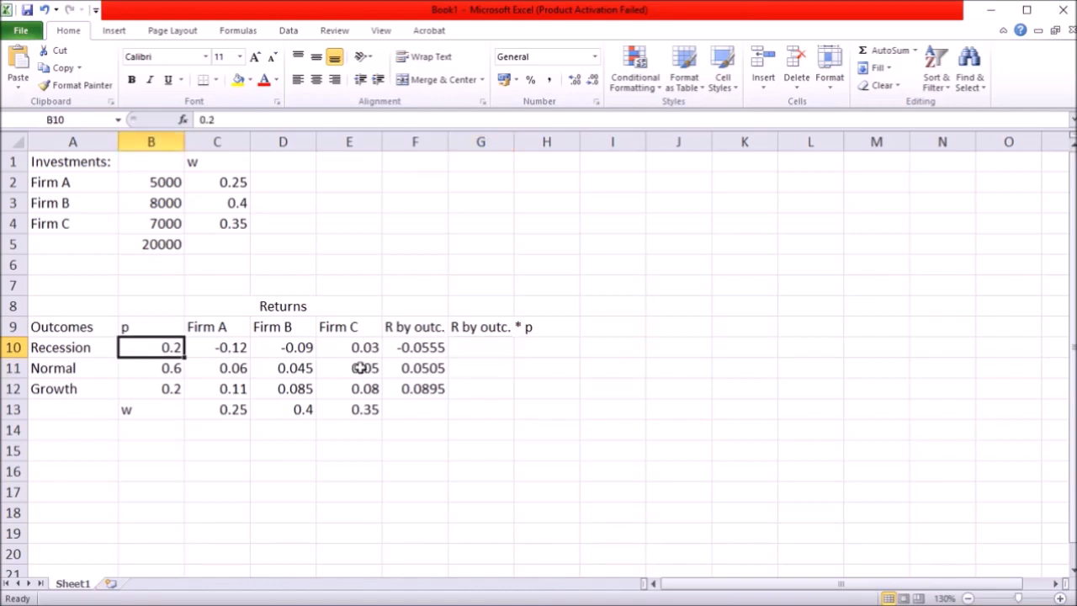
Weight returns by probability and total them with =SUM(G10:G12) into expected return 0.0371.
left_click(414, 346)
type("=B10*F10")
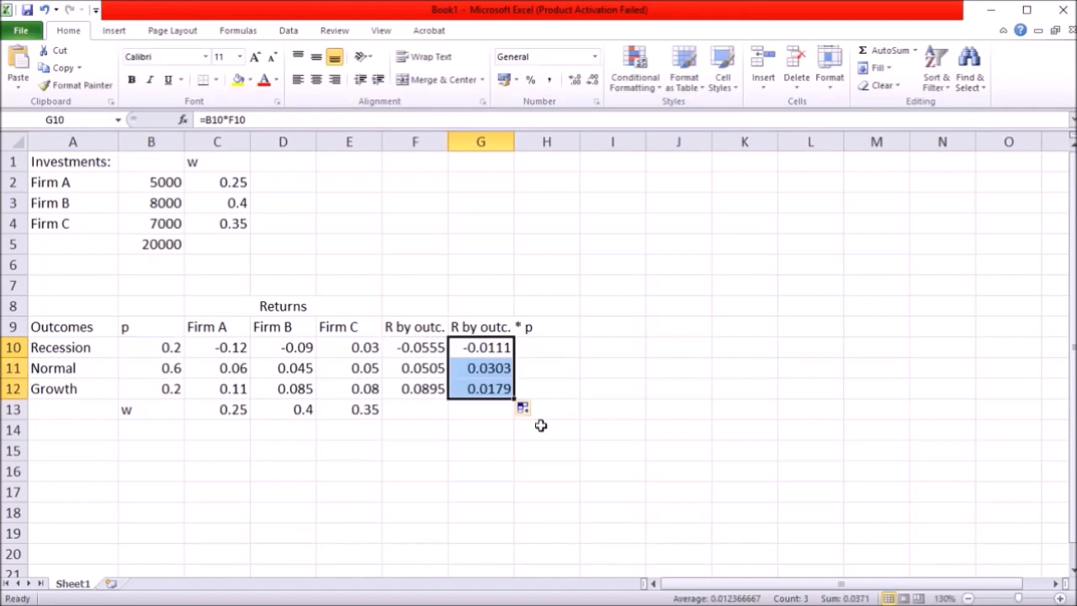
type("=SUM(G10:G12)")
left_click(546, 409)
type("=portfolio expected return")
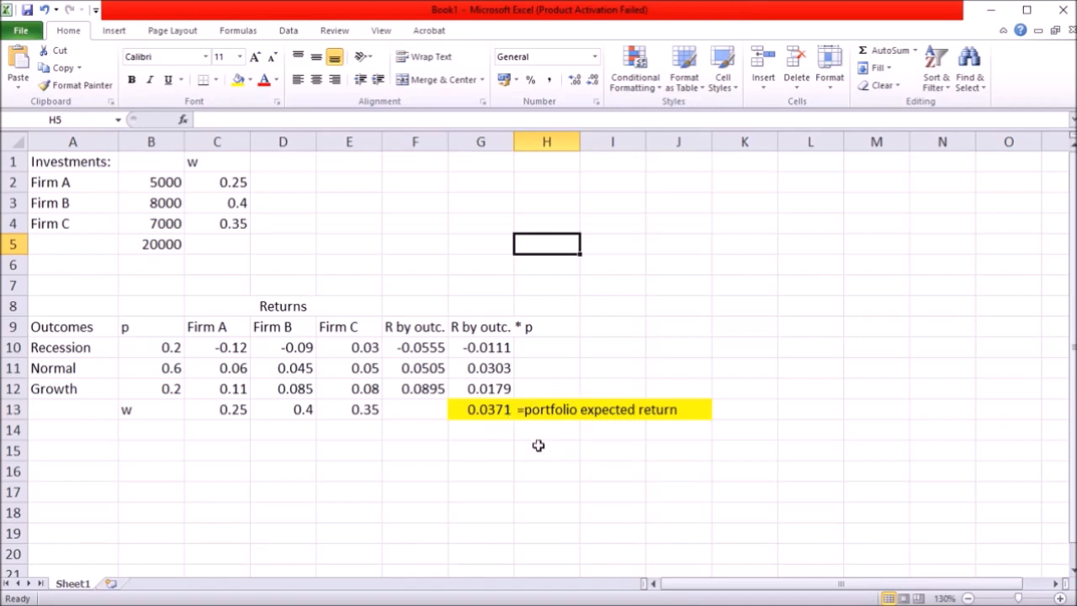
mouse_move(505, 429)
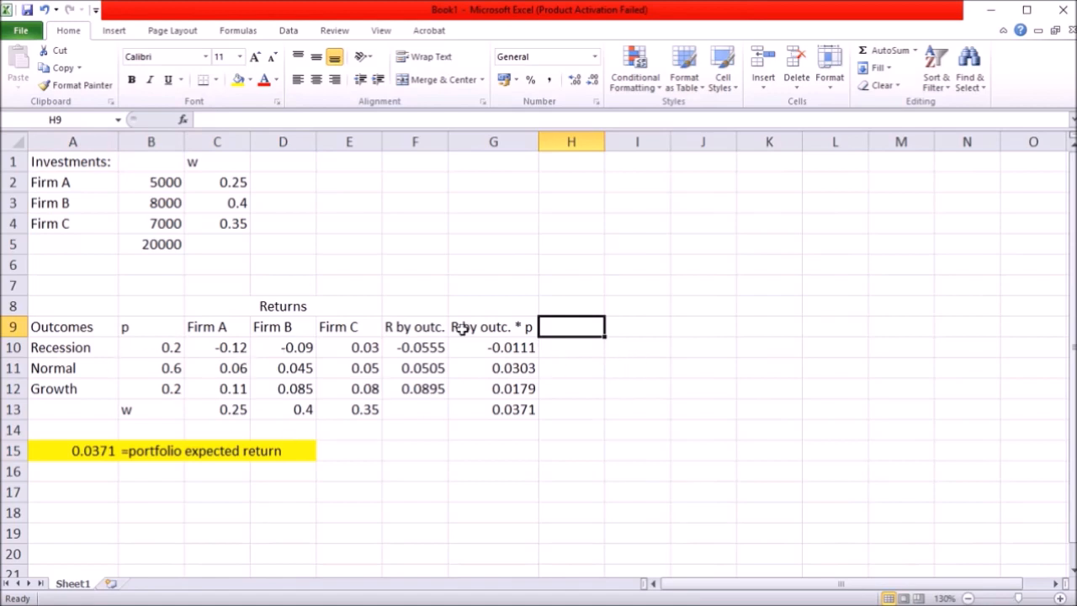
Add the header 'Diff b/w R by outc & Exp R' for the differences column.
type("Diff b/w R by outc & Exp R")
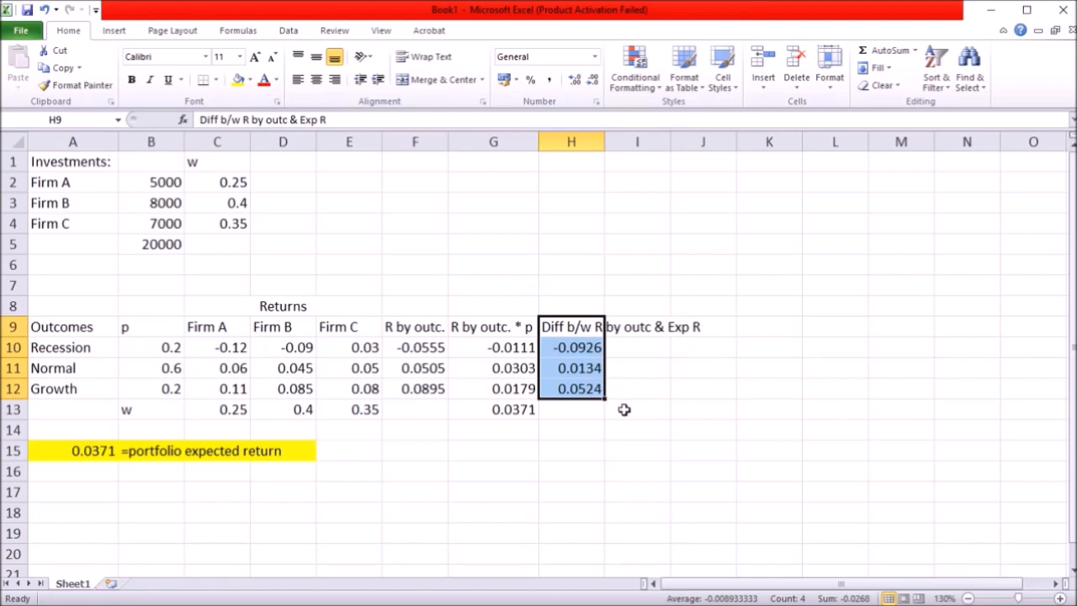
mouse_move(604, 406)
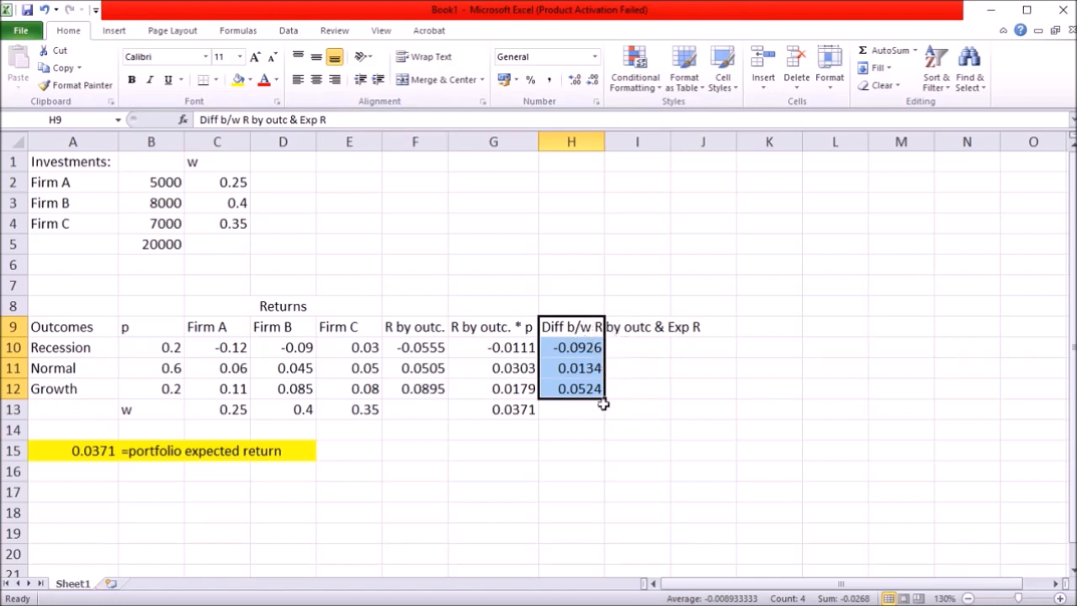
Square each difference with =H10^2 giving 0.00857, 0.00018 and 0.00275.
left_click(636, 347)
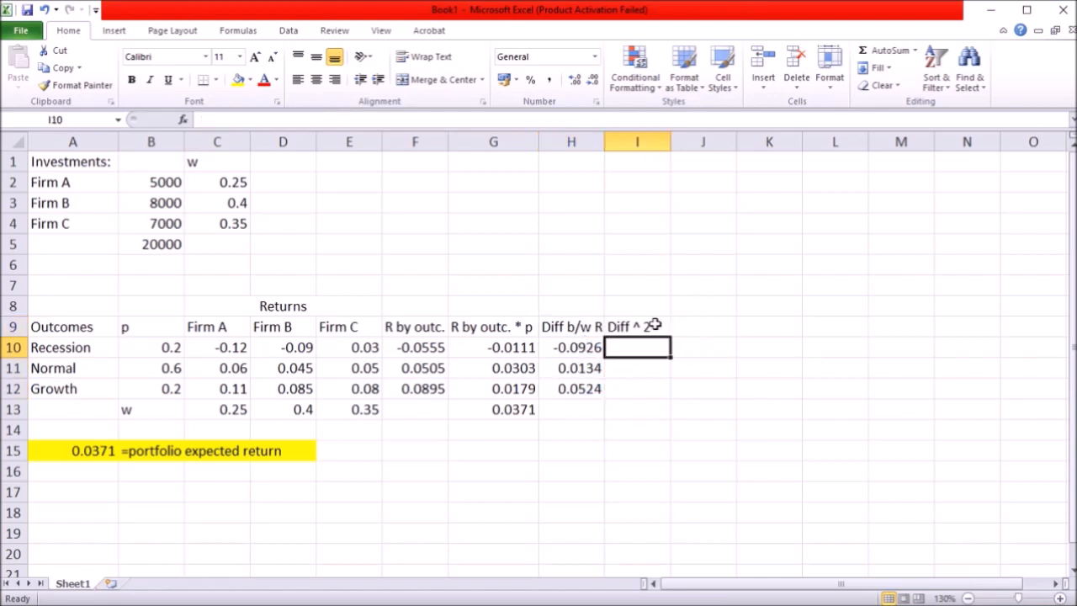
type("=H10^2")
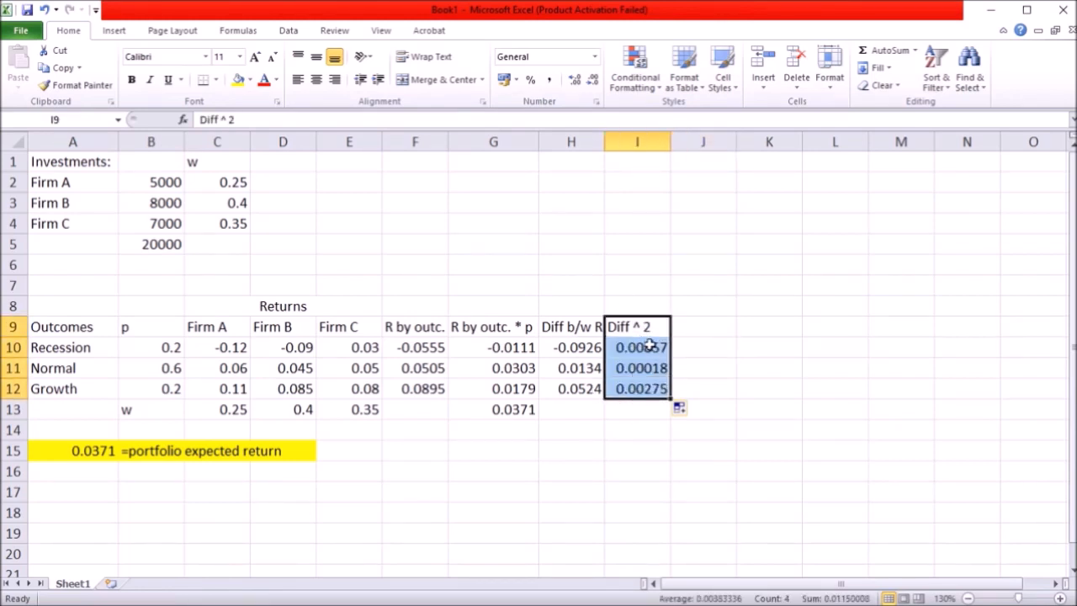
left_click(72, 347)
type("p * Diff^2")
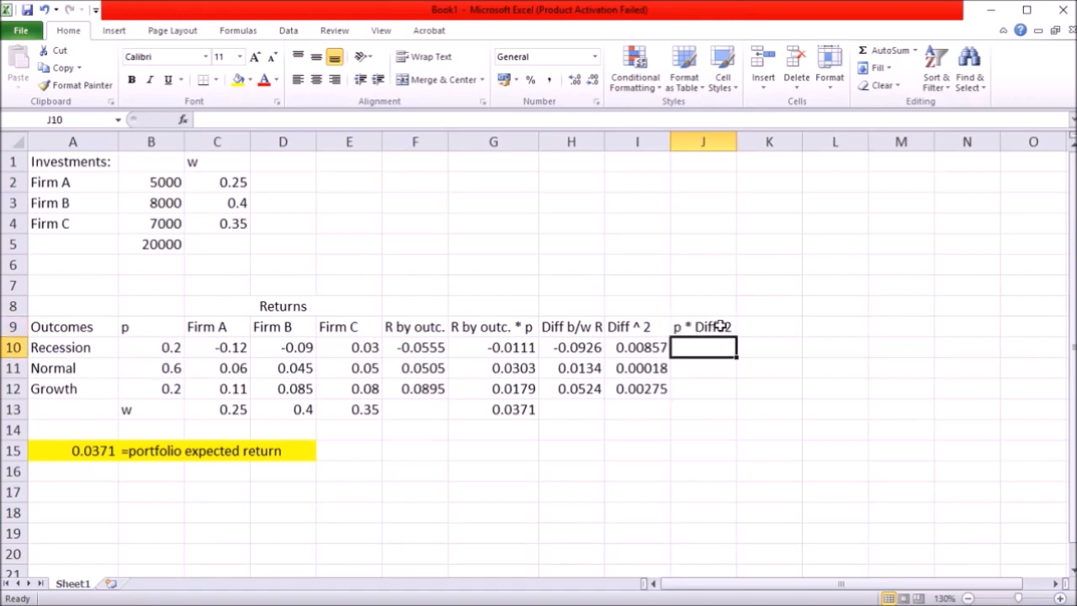
Sum p * Diff^2 with =SUM(J10:J12) into variance 0.00237 and take =SQRT(J13) for st dev 0.0487.
left_click(703, 326)
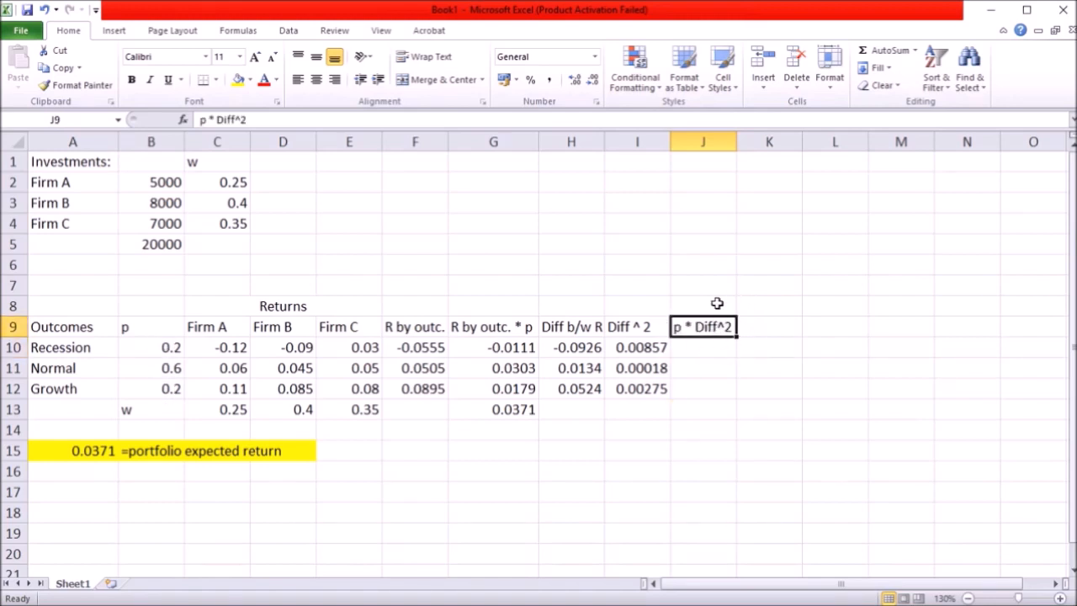
type("=SUM(J10:J12)")
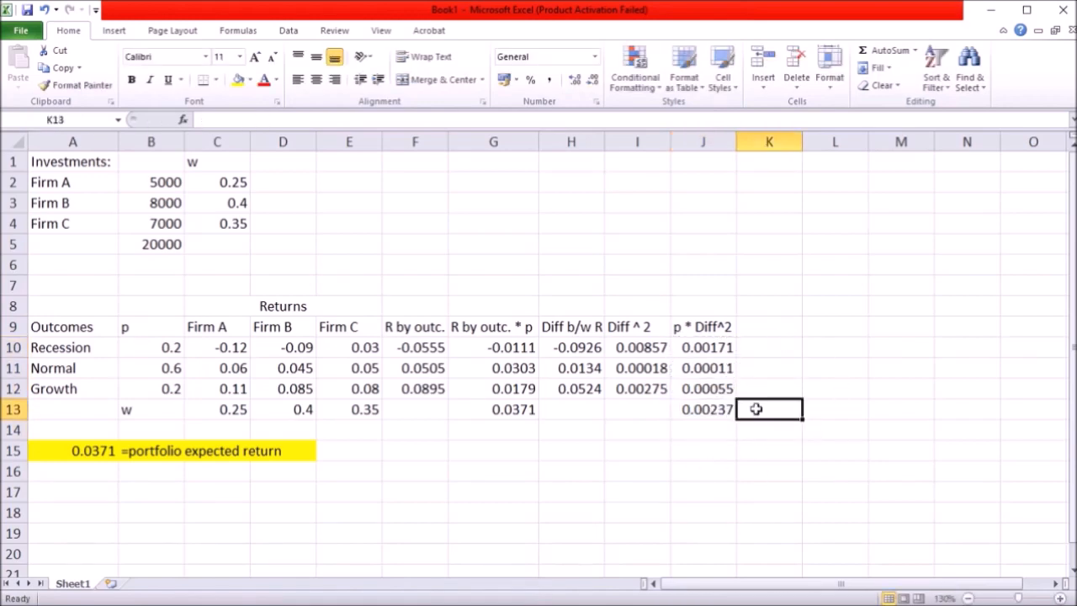
type("=sqrt(")
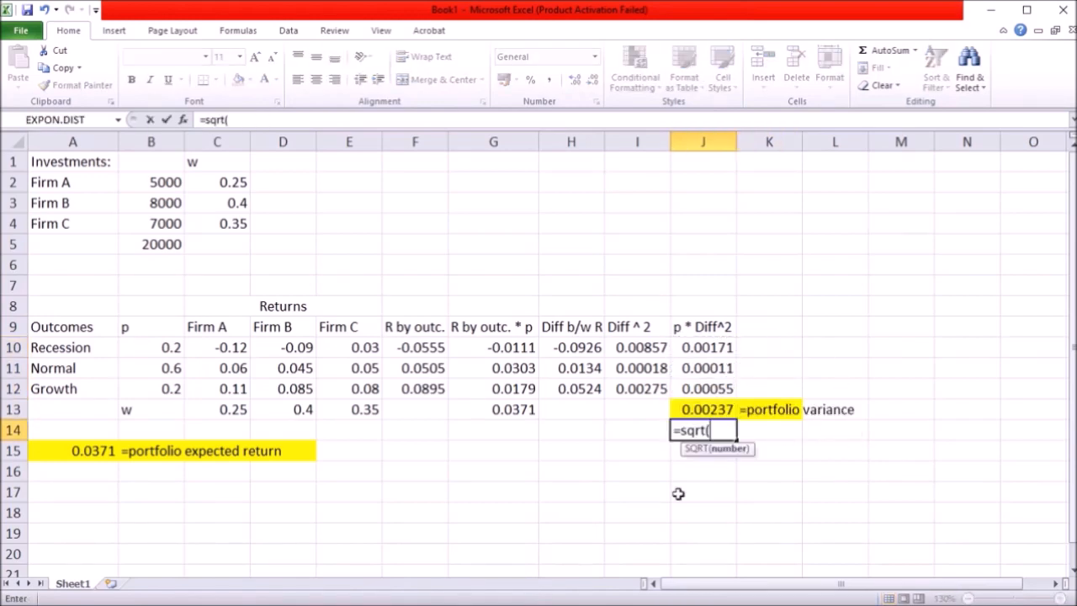
left_click(703, 408)
type("=portfolio st dev")
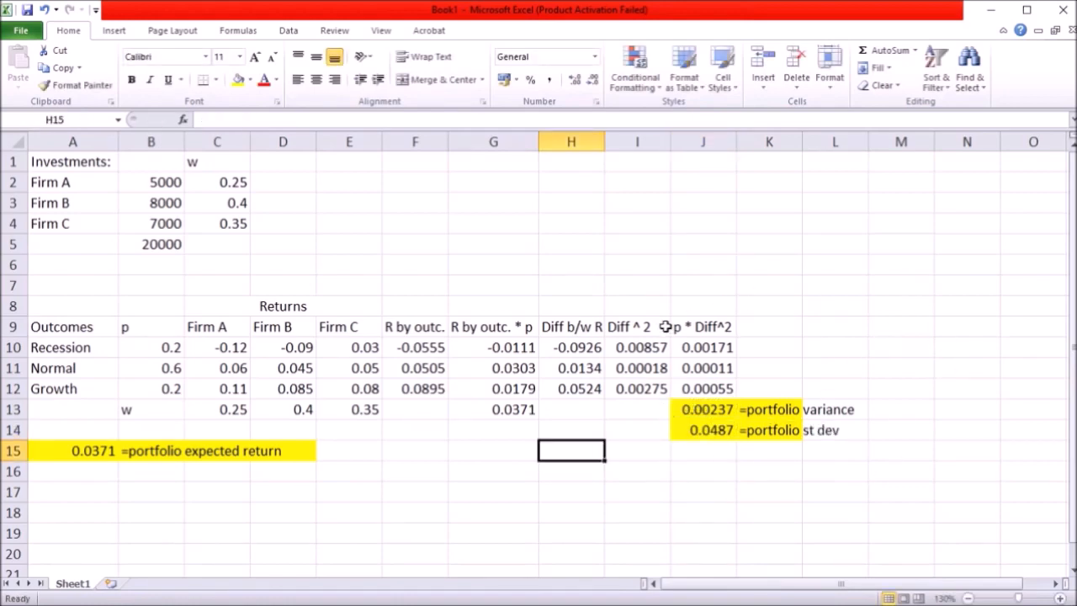
mouse_move(211, 501)
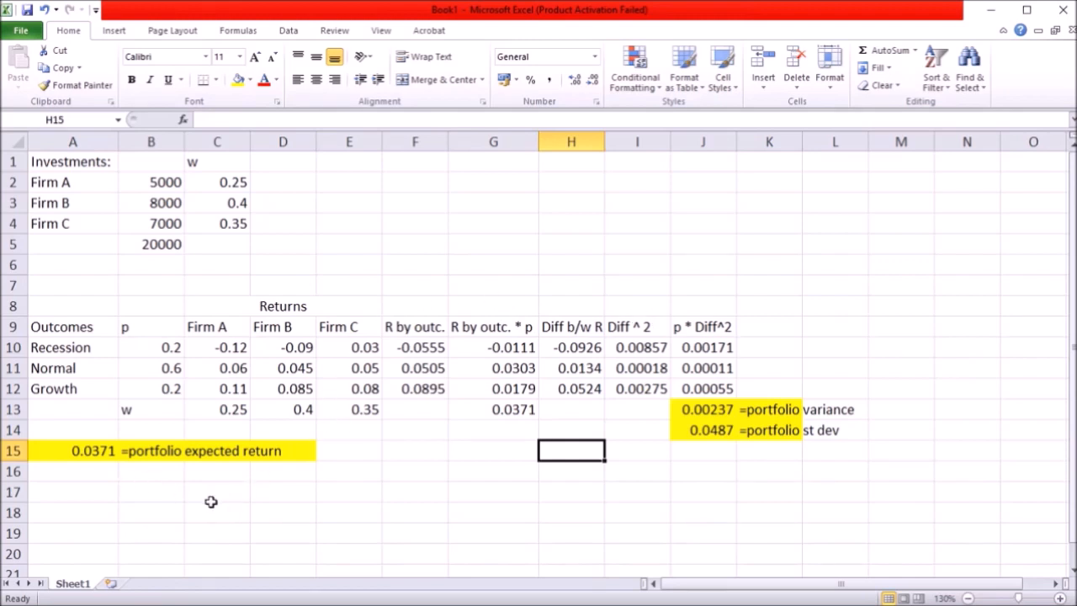
mouse_move(807, 452)
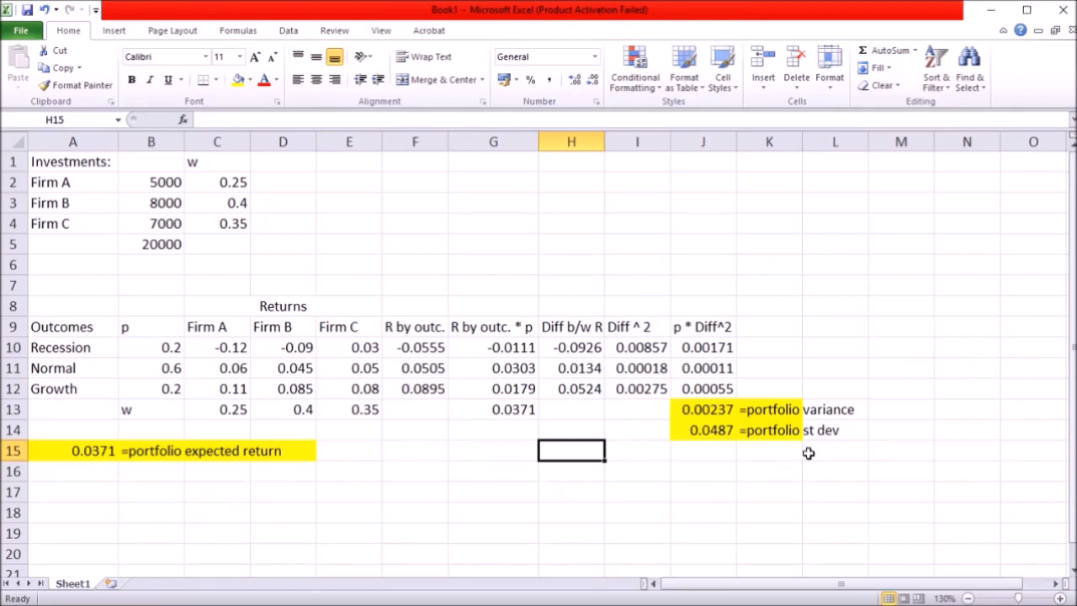
mouse_move(771, 468)
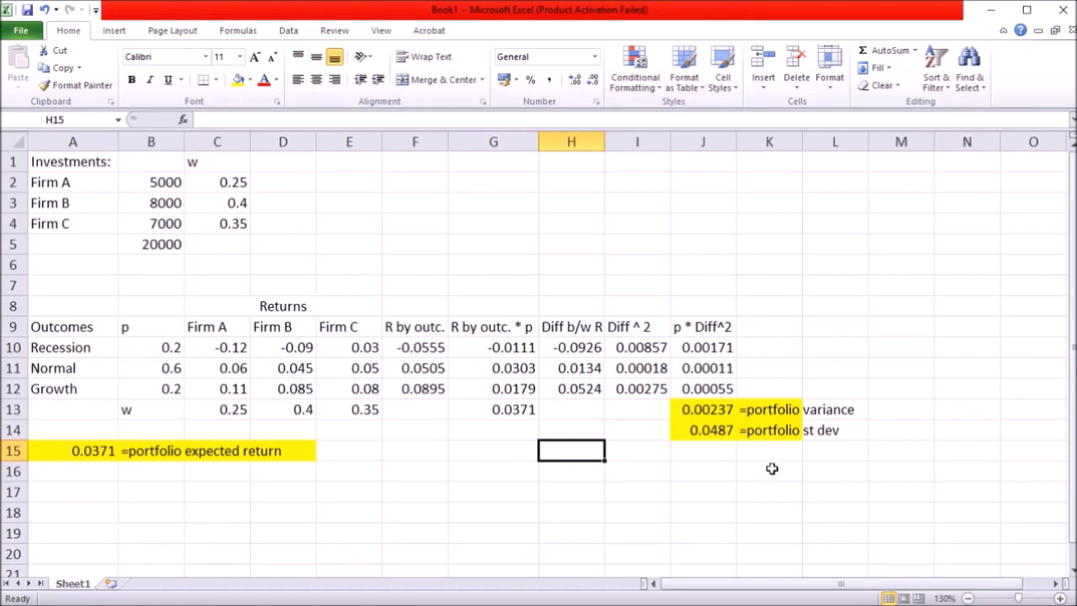
mouse_move(771, 465)
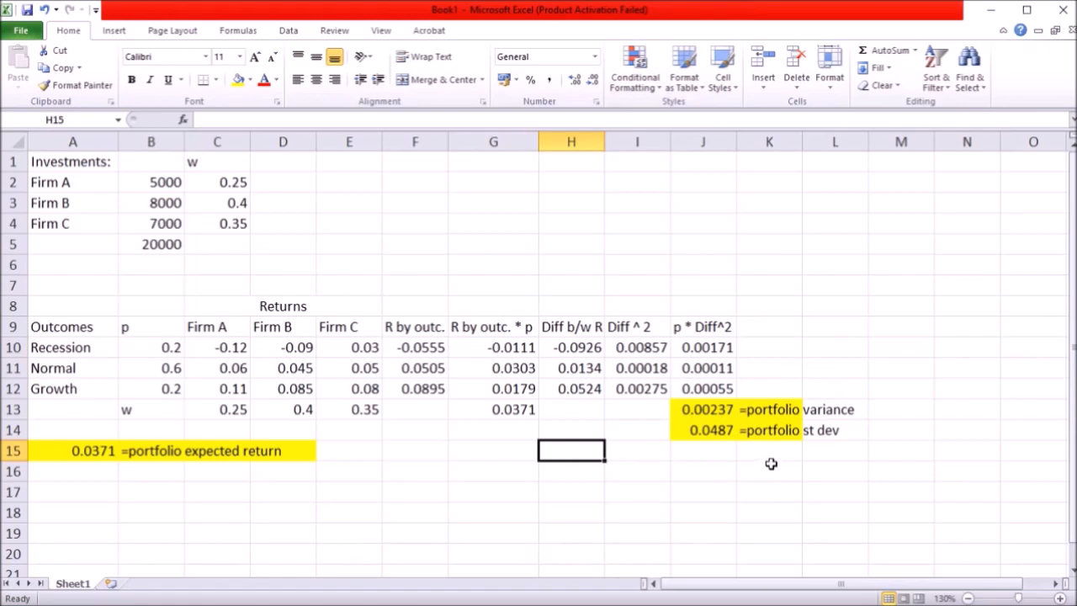